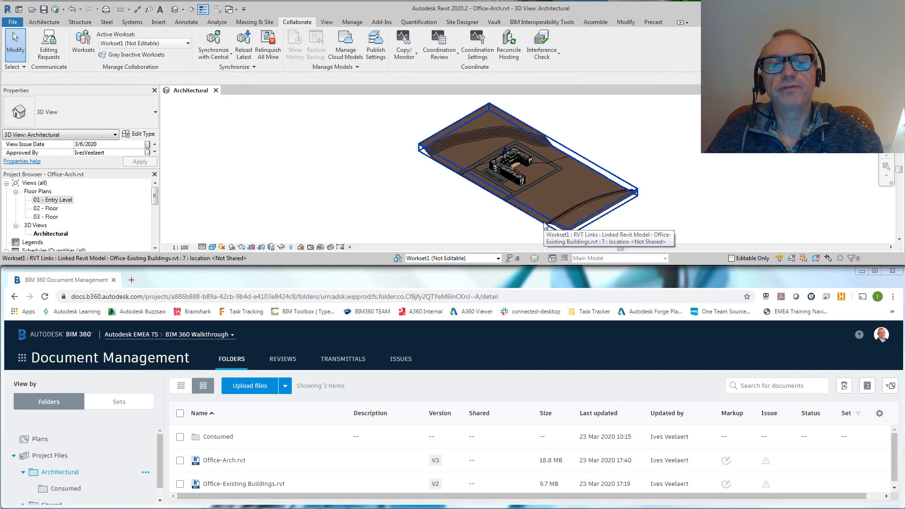
Maximize the Revit window so the Architectural 3D view fills the screen.
click(549, 199)
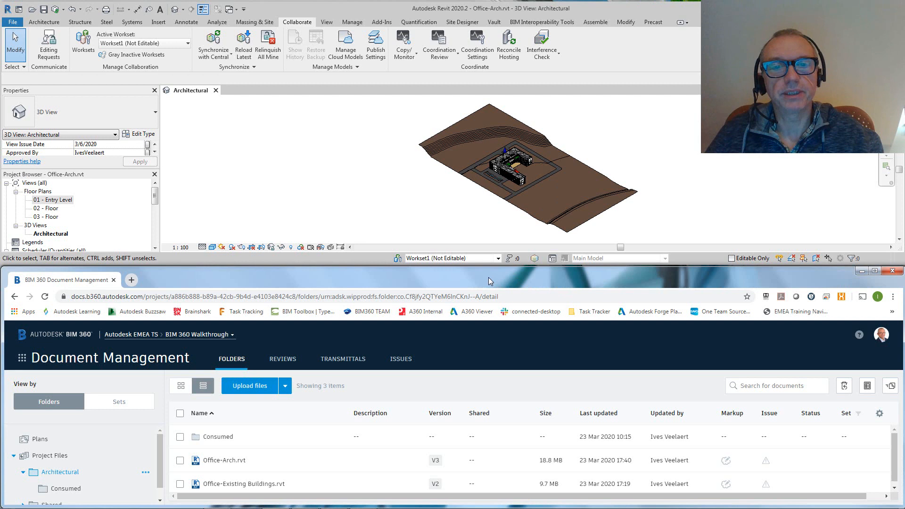
mouse_move(277, 462)
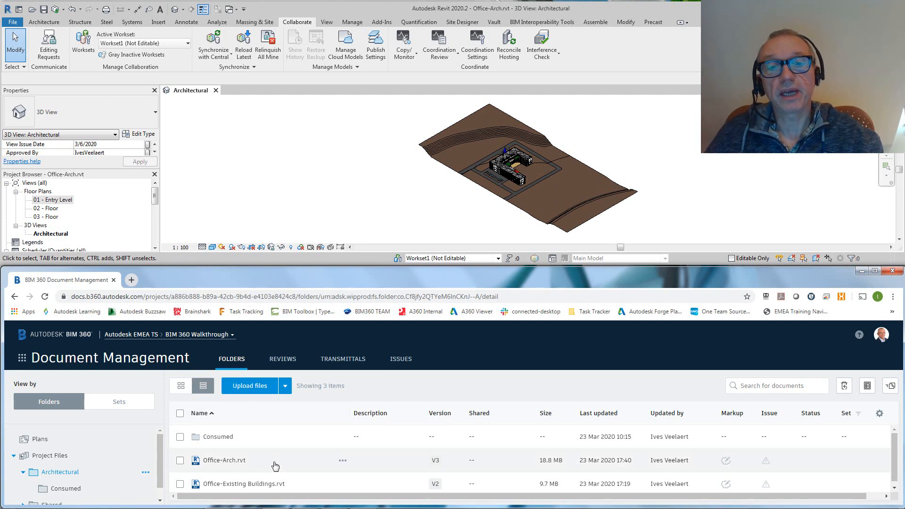
mouse_move(352, 184)
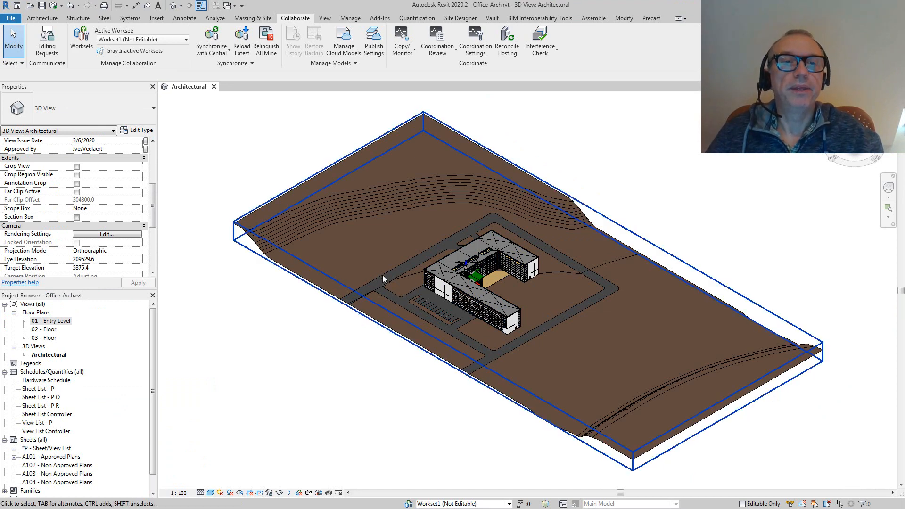
click(490, 254)
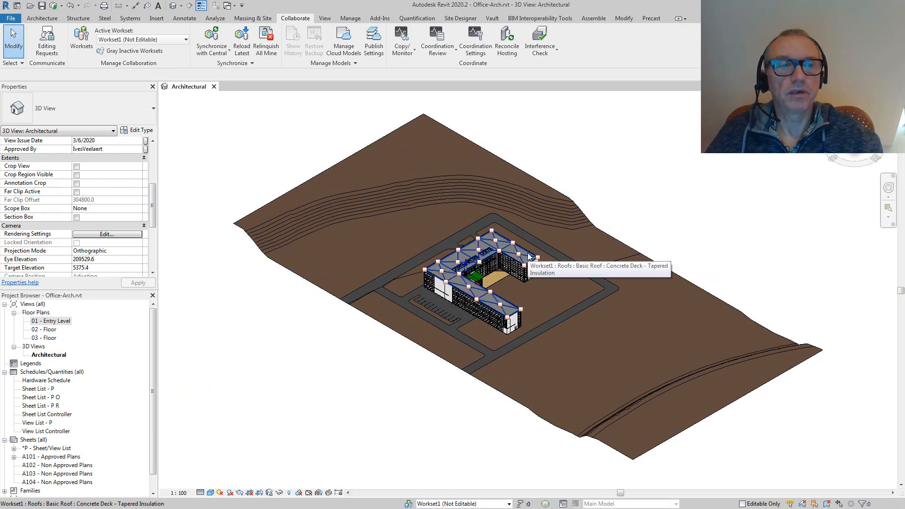
click(292, 372)
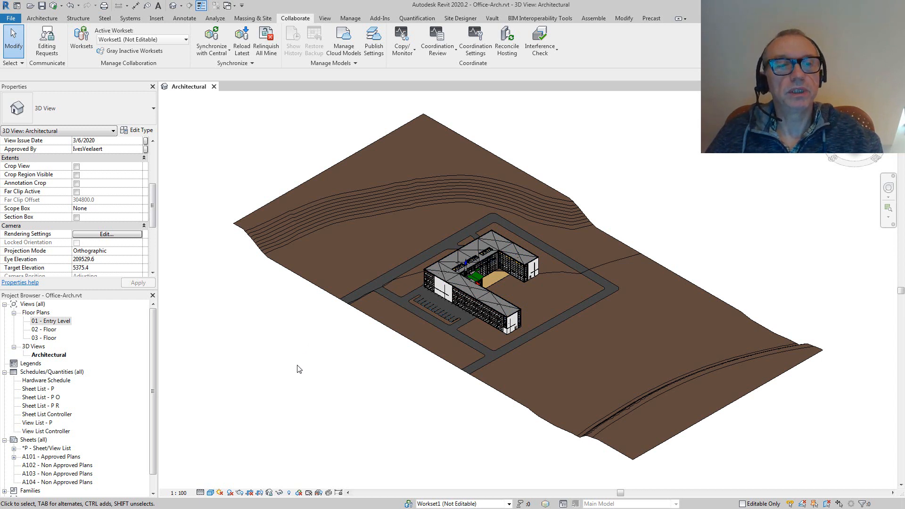
mouse_move(58, 312)
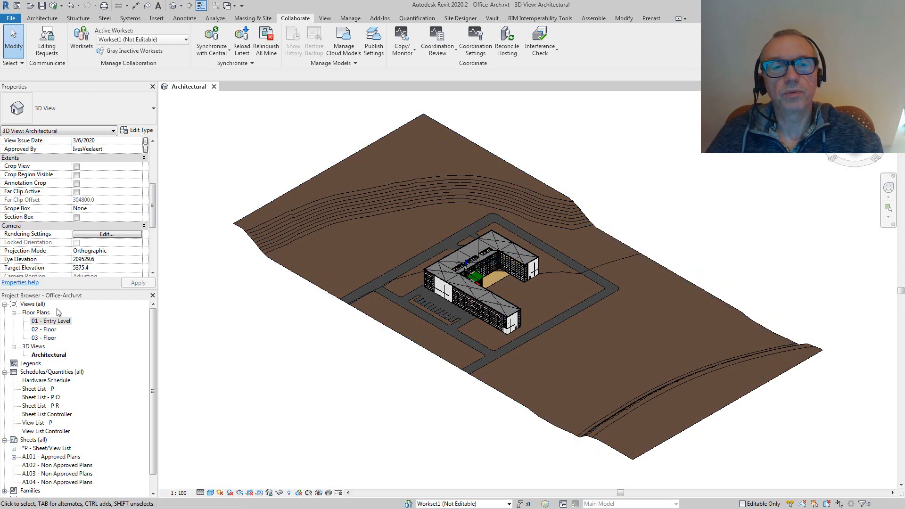
double_click(53, 321)
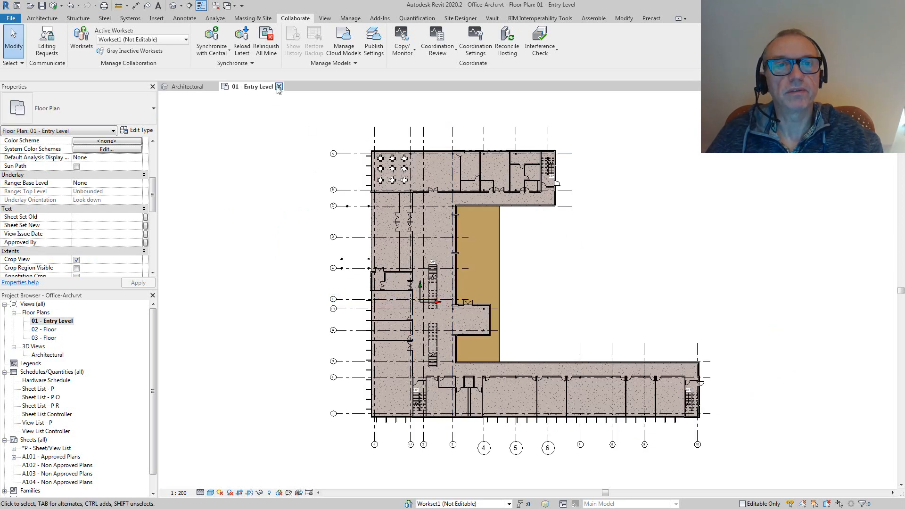
click(279, 86)
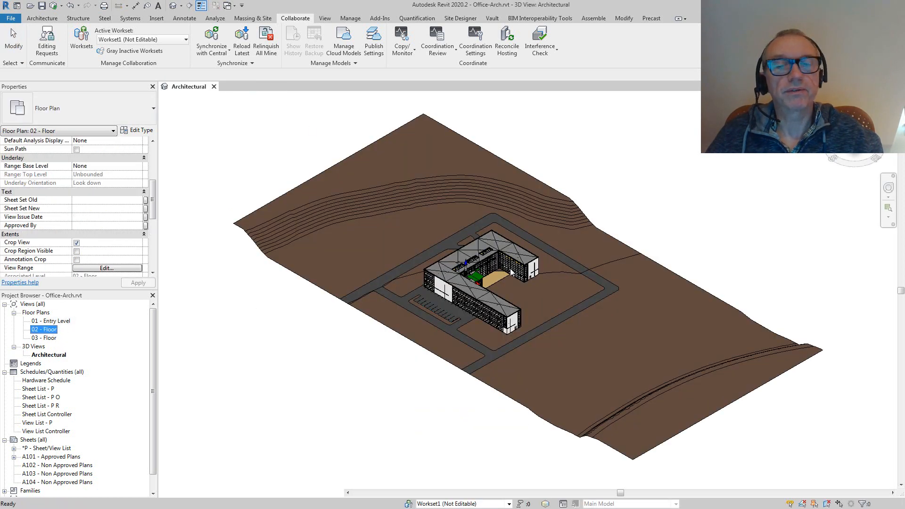
double_click(42, 329)
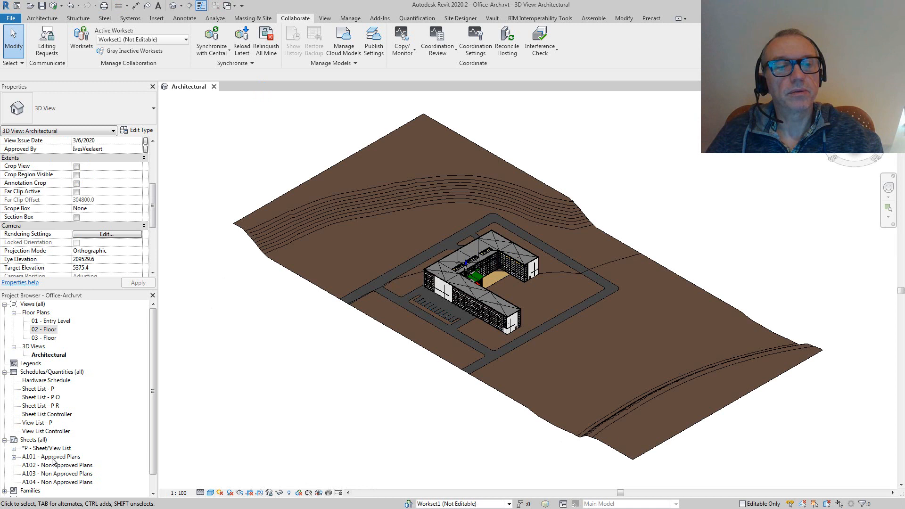
Review sheet A101 - Approved Plans, then bring up the empty A102 - Non Approved Plans sheet.
double_click(51, 457)
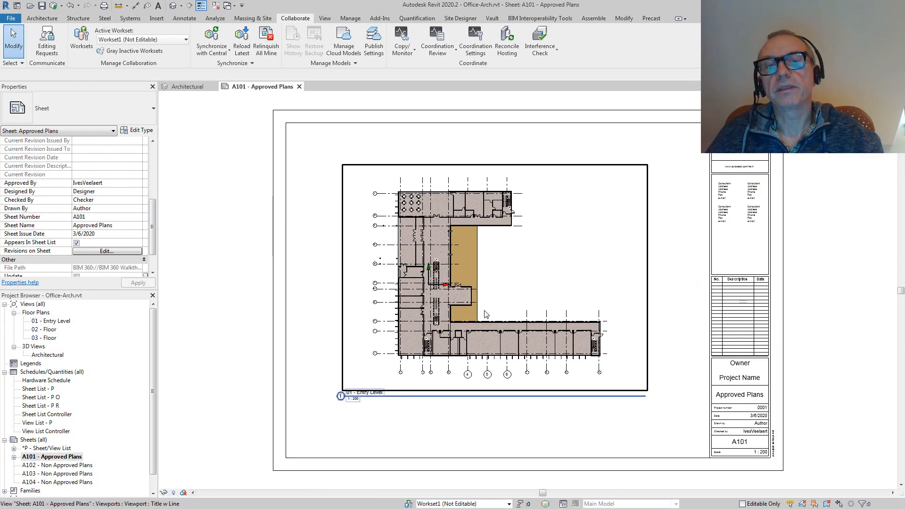
mouse_move(407, 391)
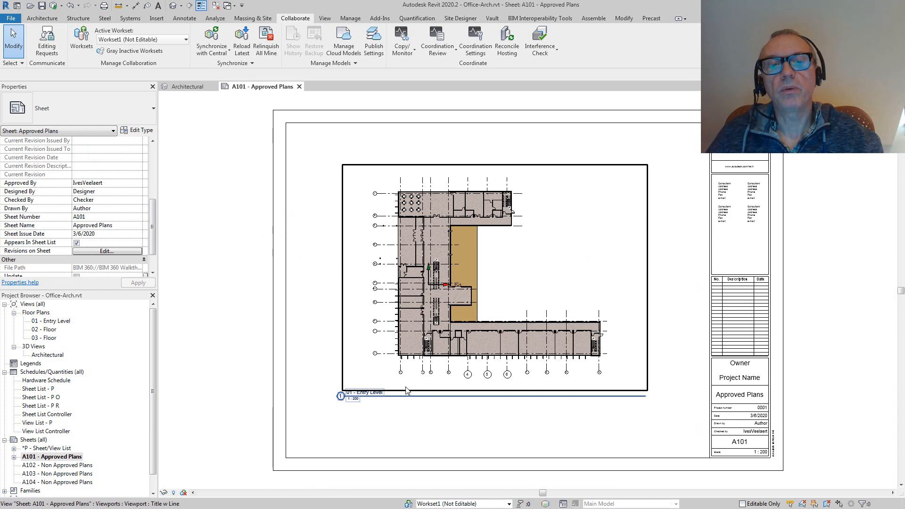
double_click(49, 354)
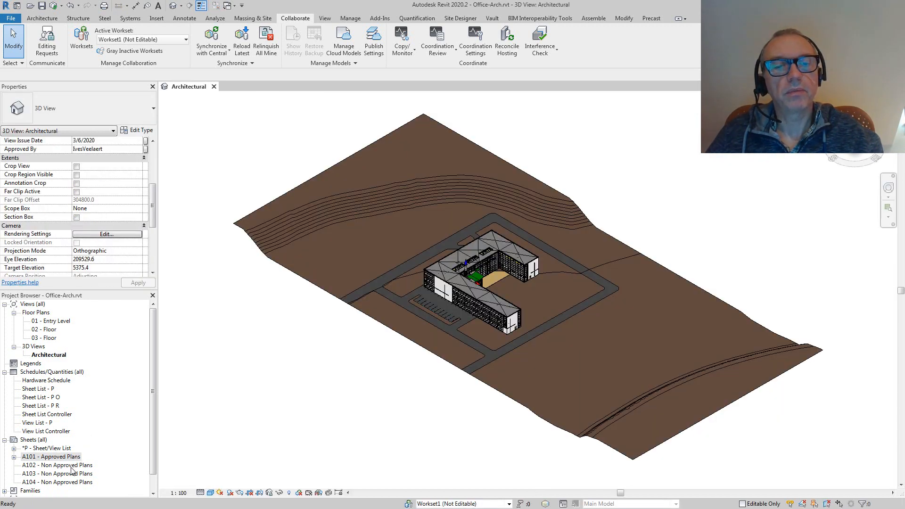
double_click(57, 465)
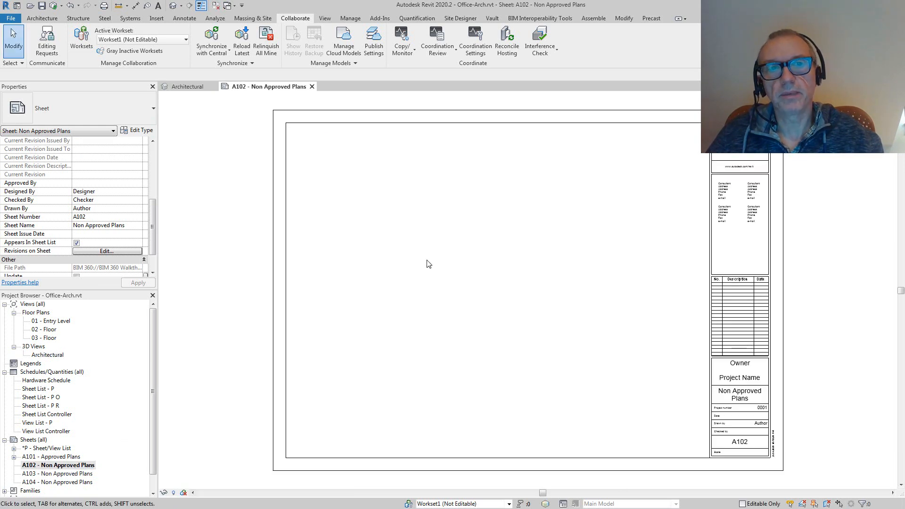
mouse_move(358, 287)
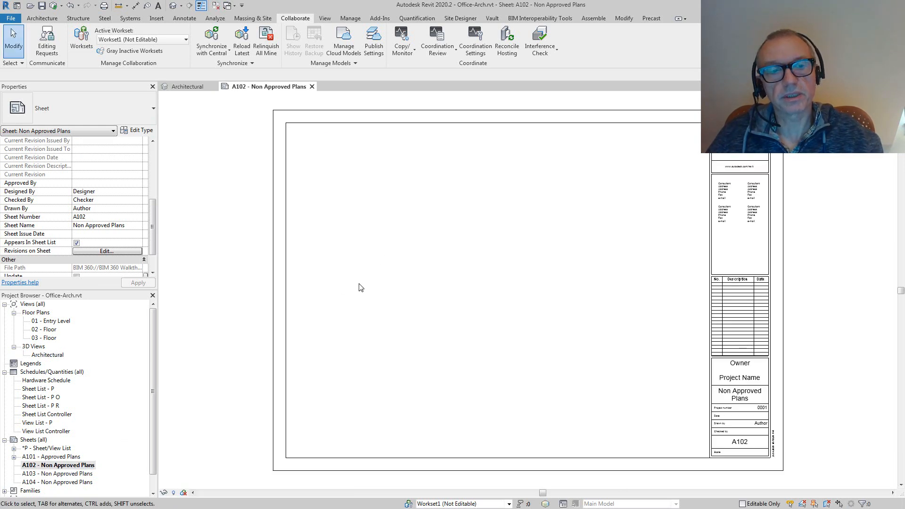
mouse_move(358, 263)
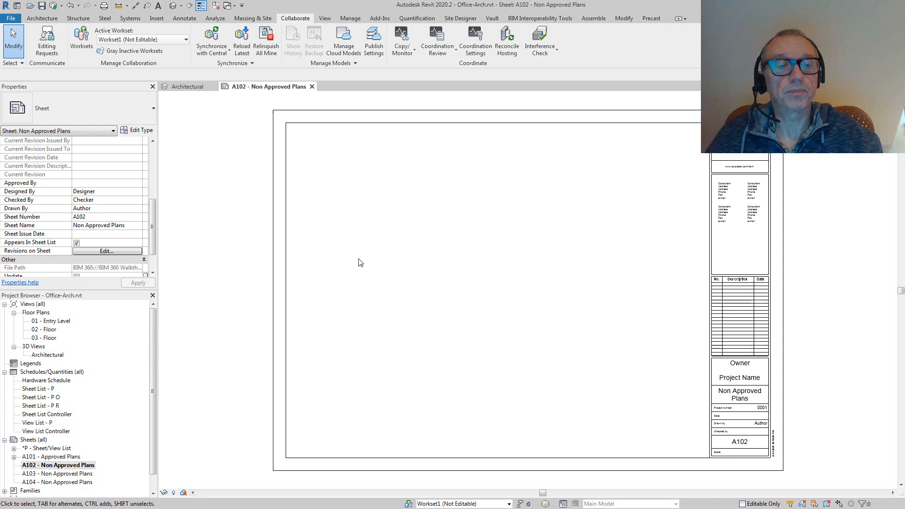
mouse_move(351, 187)
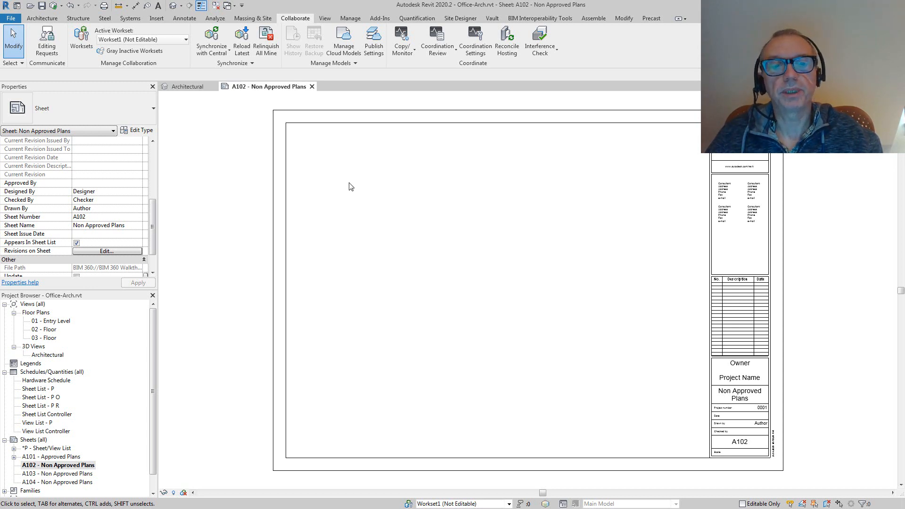
mouse_move(335, 289)
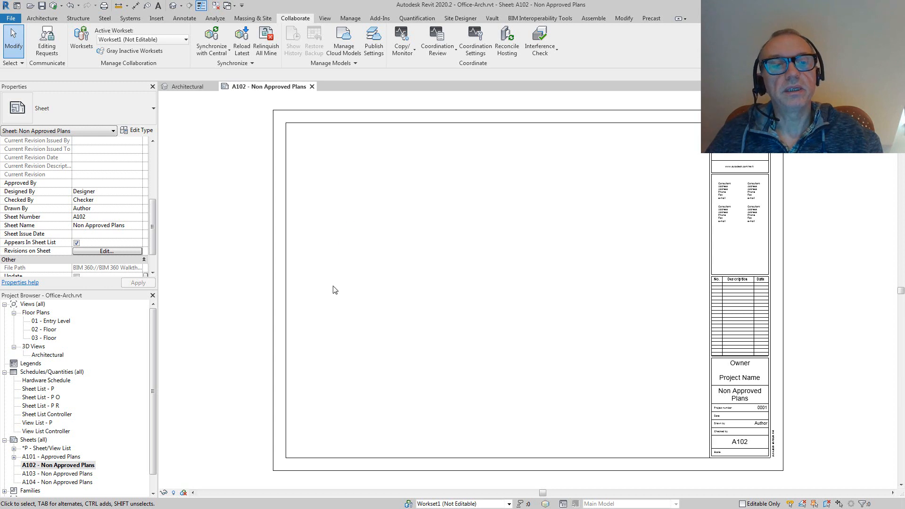
mouse_move(395, 247)
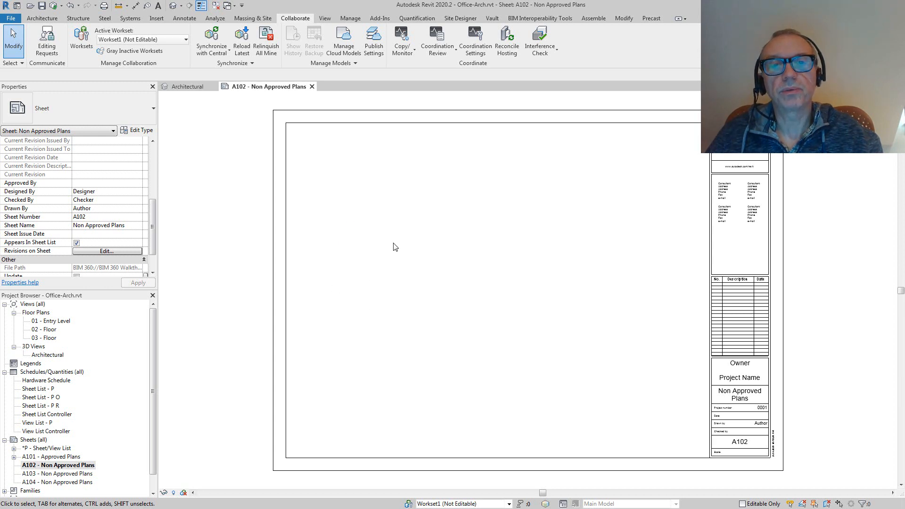
mouse_move(454, 308)
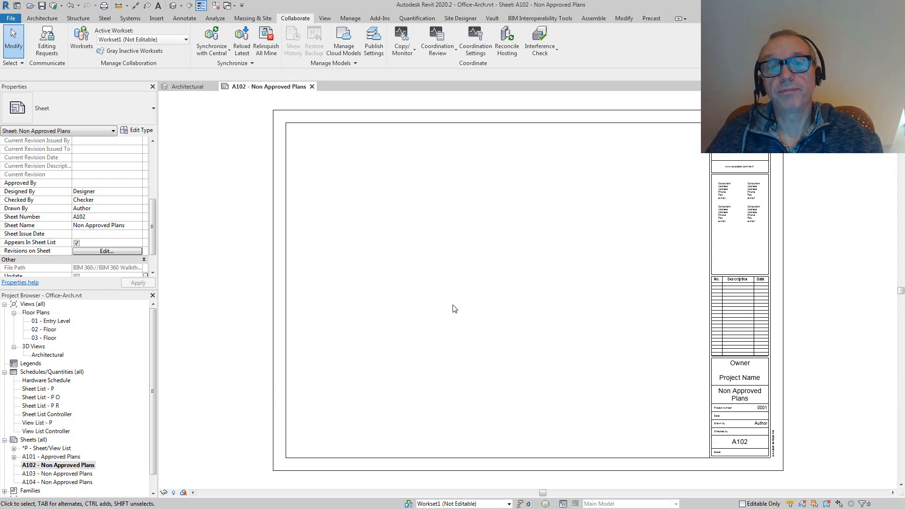
mouse_move(373, 239)
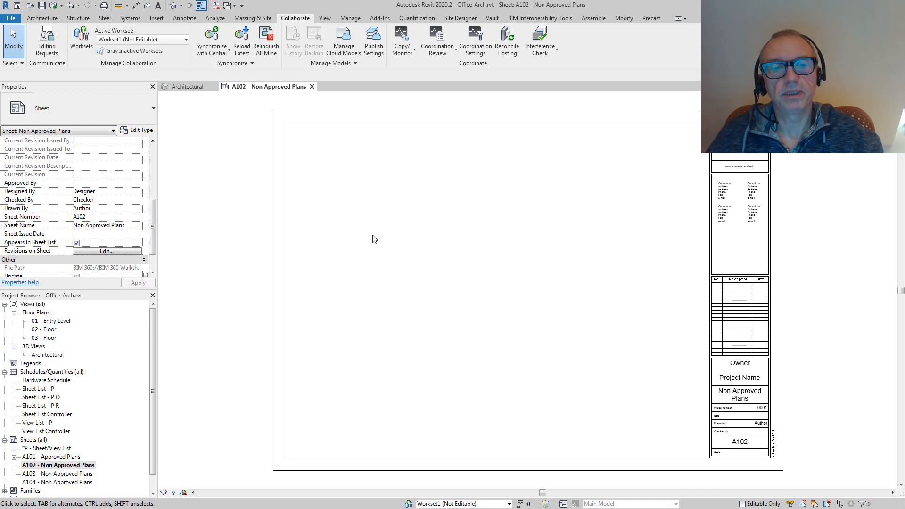
Leave sheet A102 and return to the Architectural 3D view of the site.
double_click(49, 355)
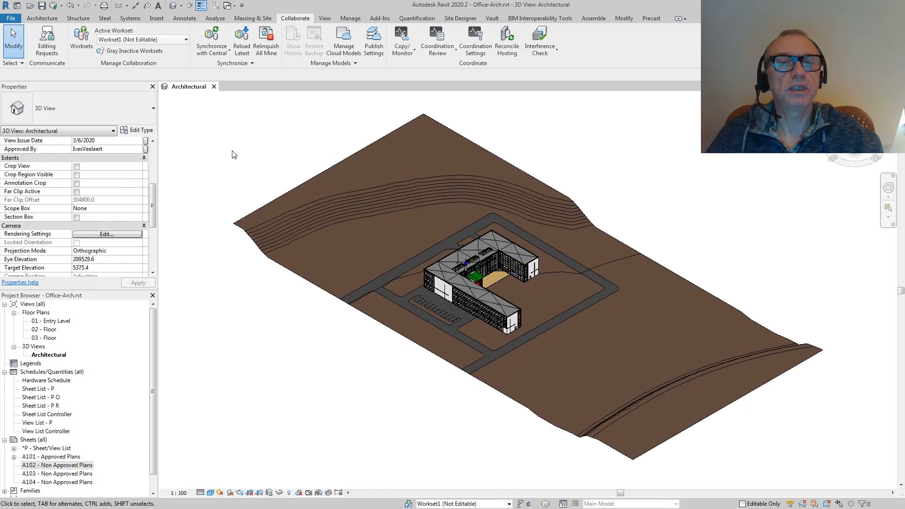
mouse_move(696, 186)
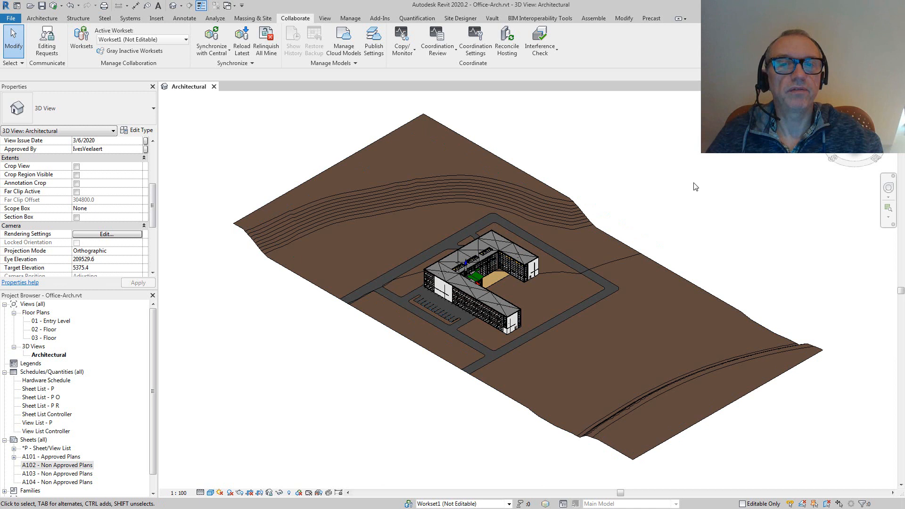
mouse_move(690, 191)
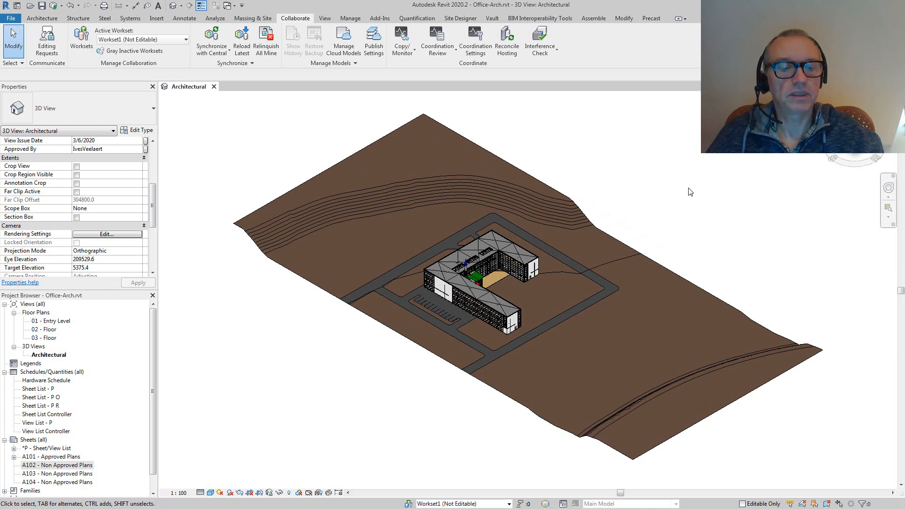
mouse_move(682, 198)
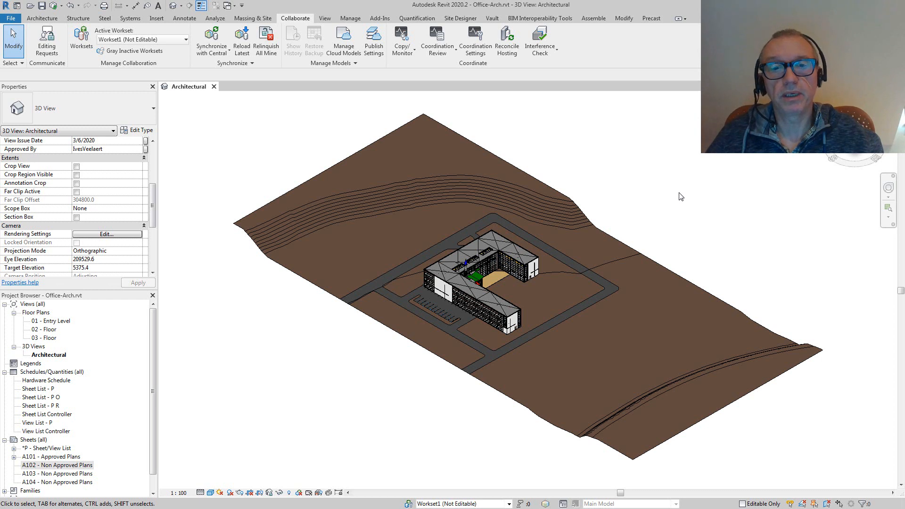
mouse_move(677, 187)
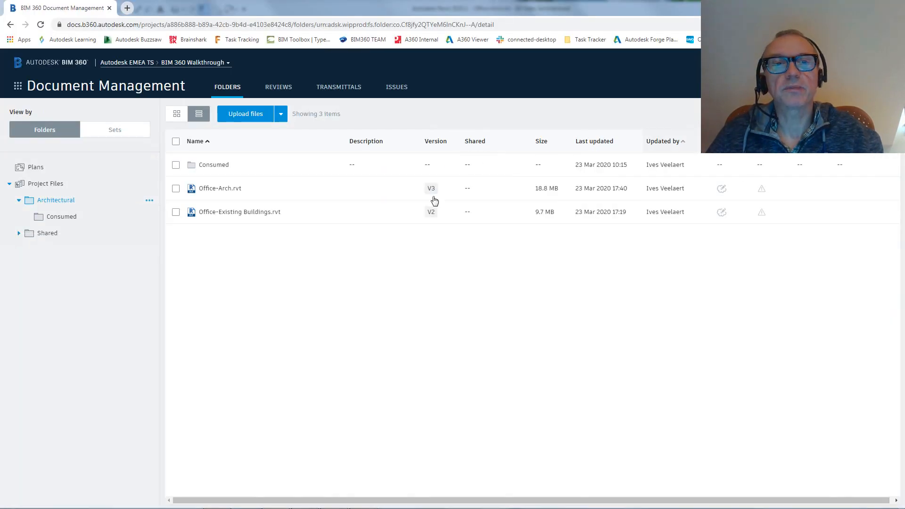
mouse_move(238, 221)
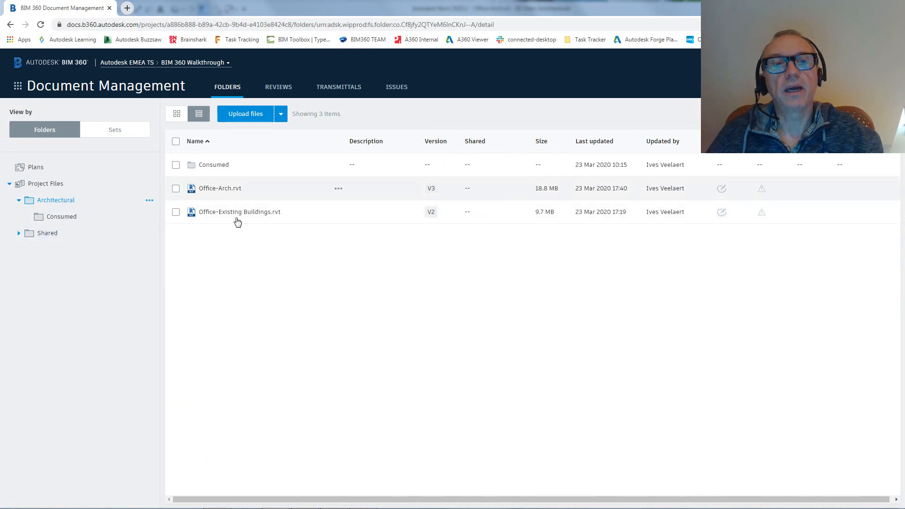
Open Office-Arch.rvt (version V3) from the Architectural folder in the BIM 360 viewer.
click(220, 188)
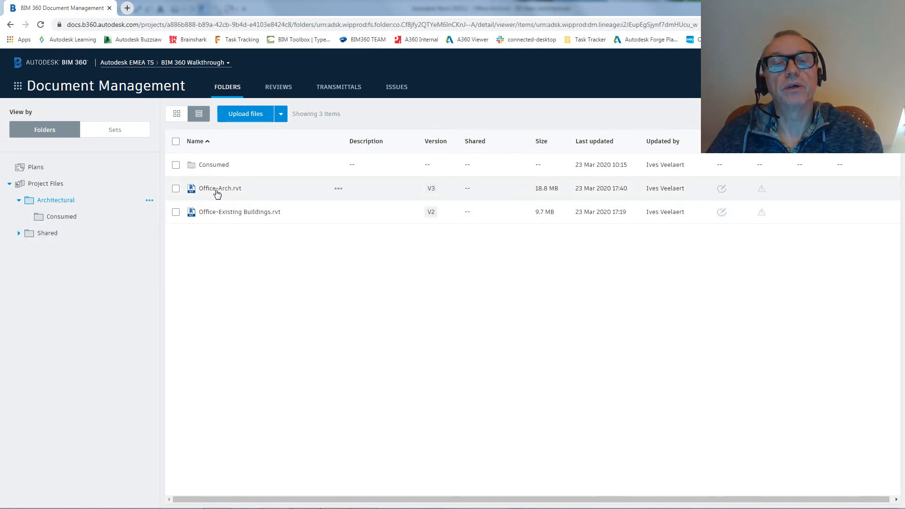
click(219, 189)
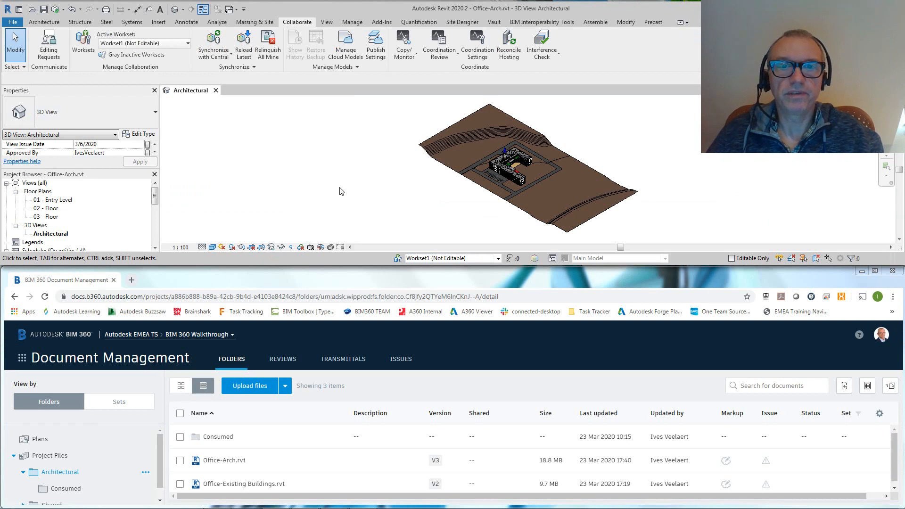
mouse_move(343, 376)
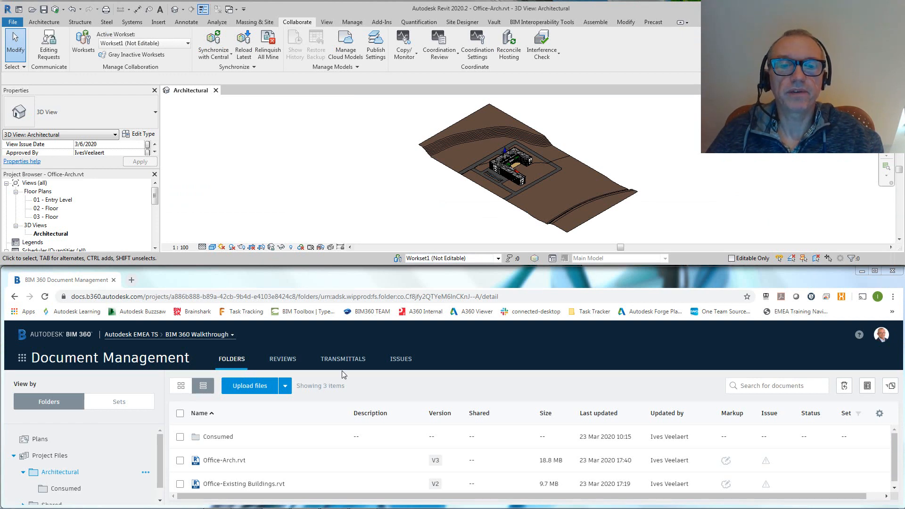
mouse_move(222, 464)
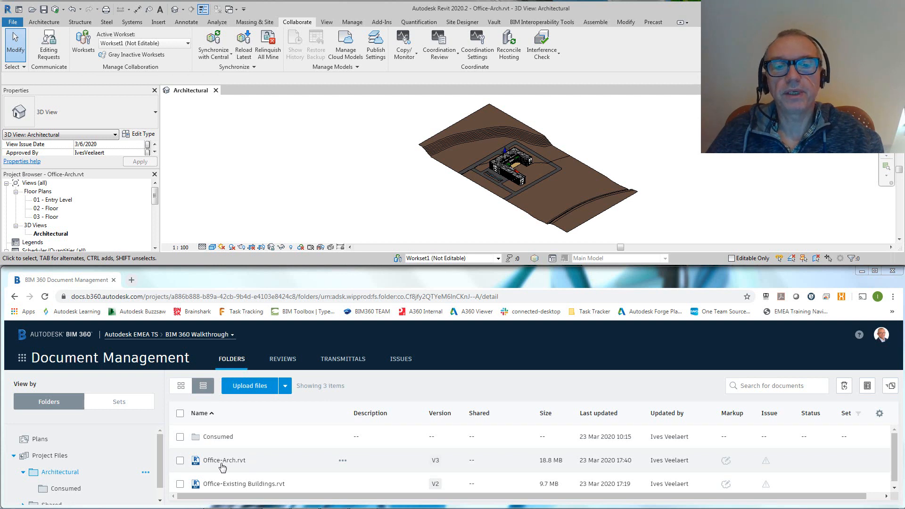
mouse_move(245, 467)
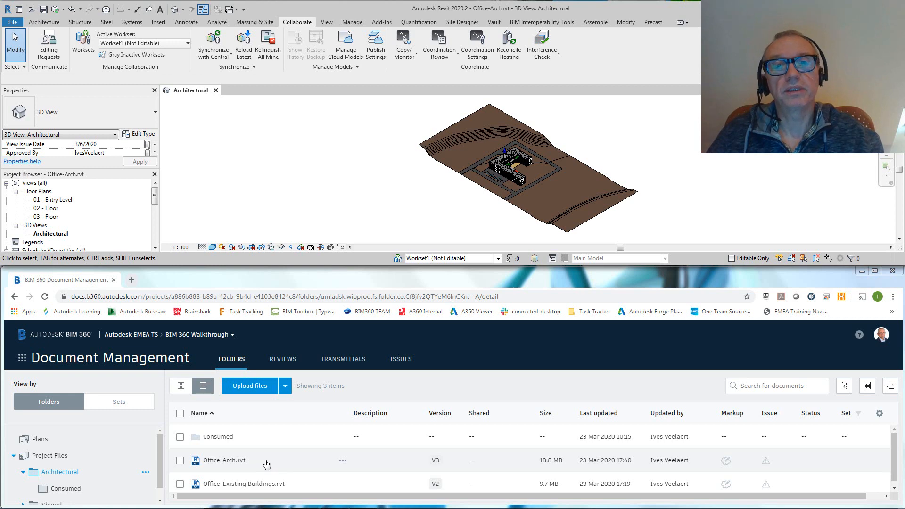
mouse_move(508, 214)
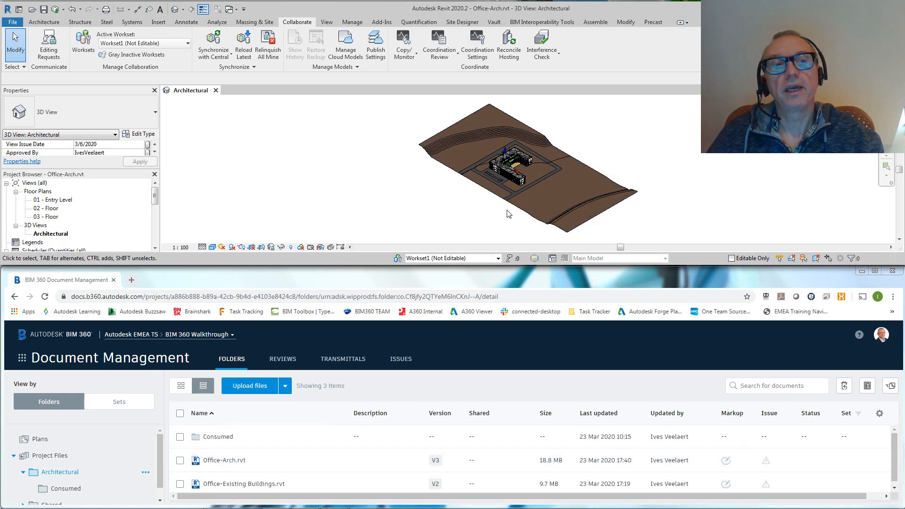
mouse_move(349, 192)
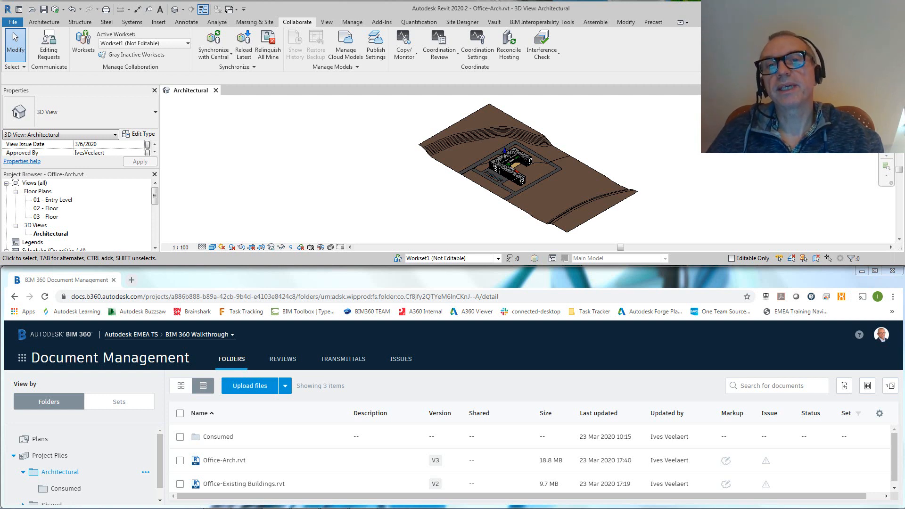
mouse_move(559, 207)
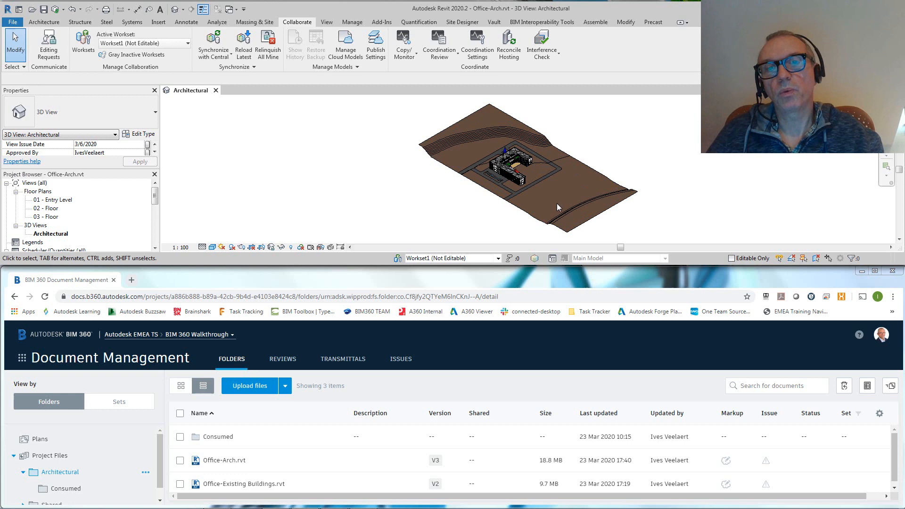
mouse_move(634, 149)
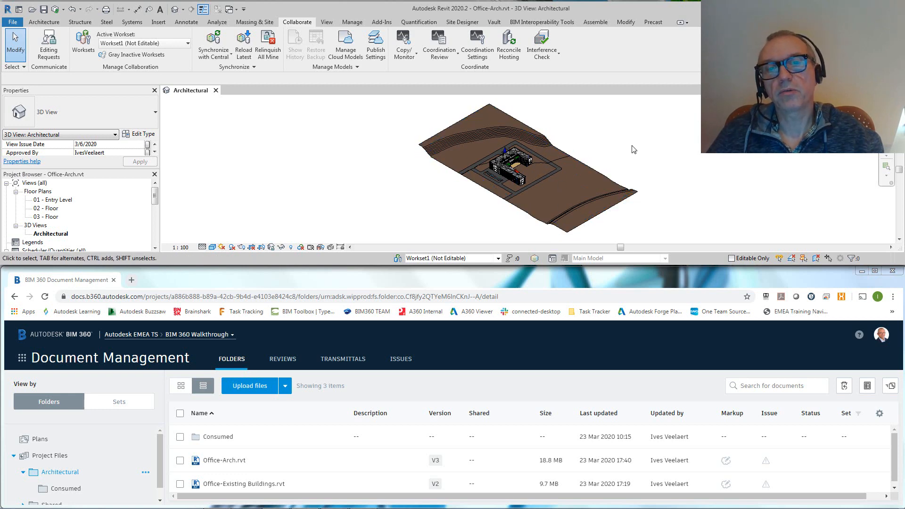
mouse_move(663, 184)
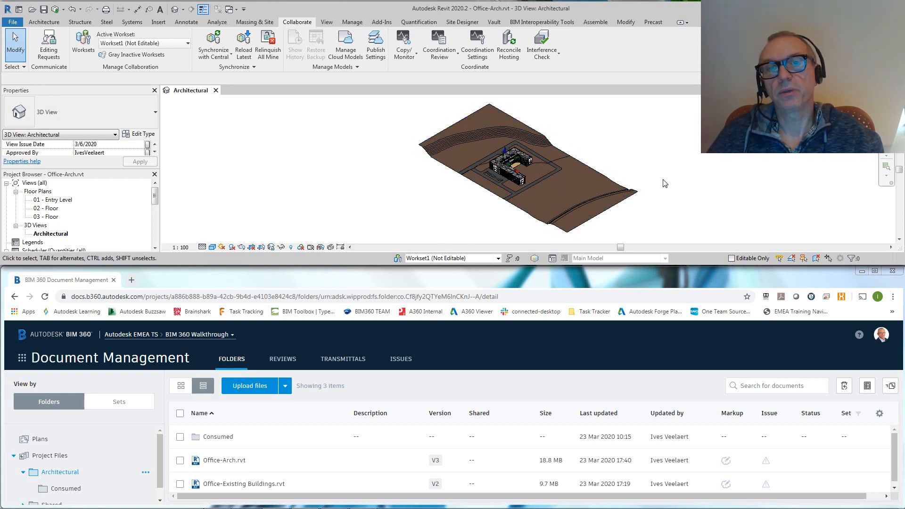
mouse_move(663, 143)
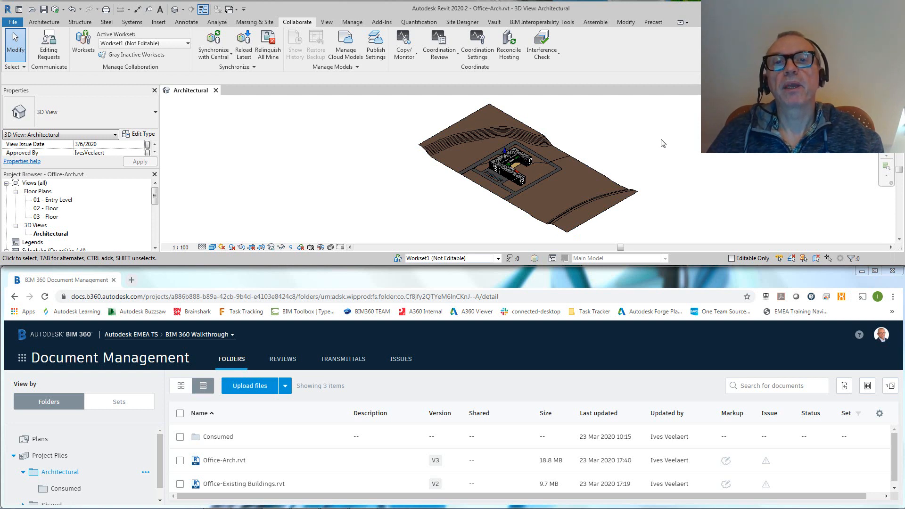
mouse_move(670, 165)
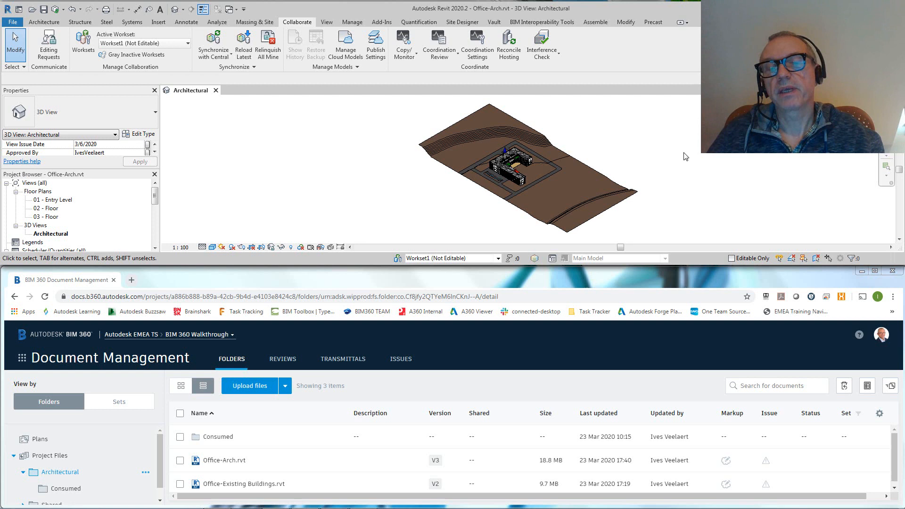
mouse_move(663, 143)
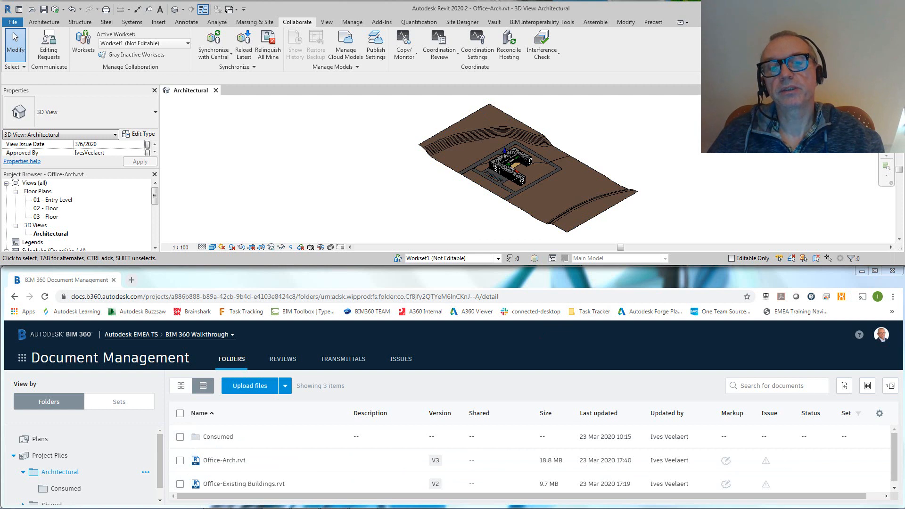
mouse_move(677, 159)
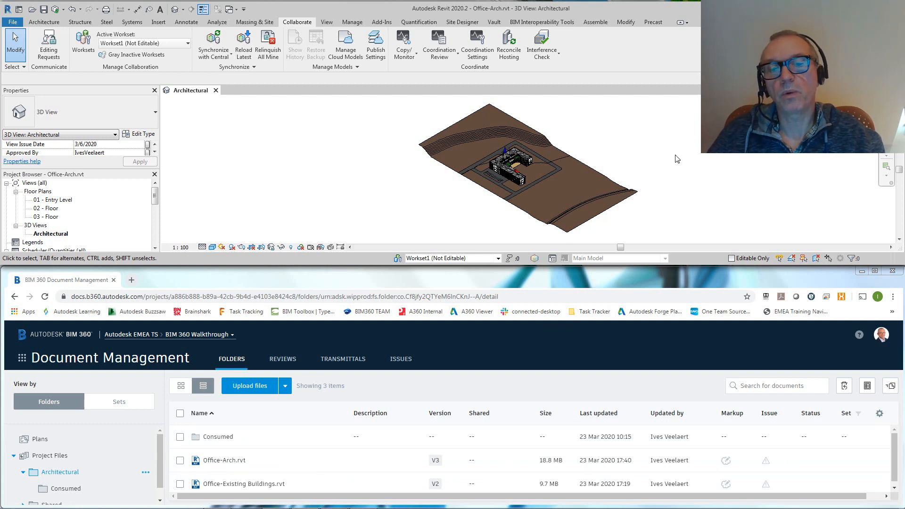
mouse_move(579, 153)
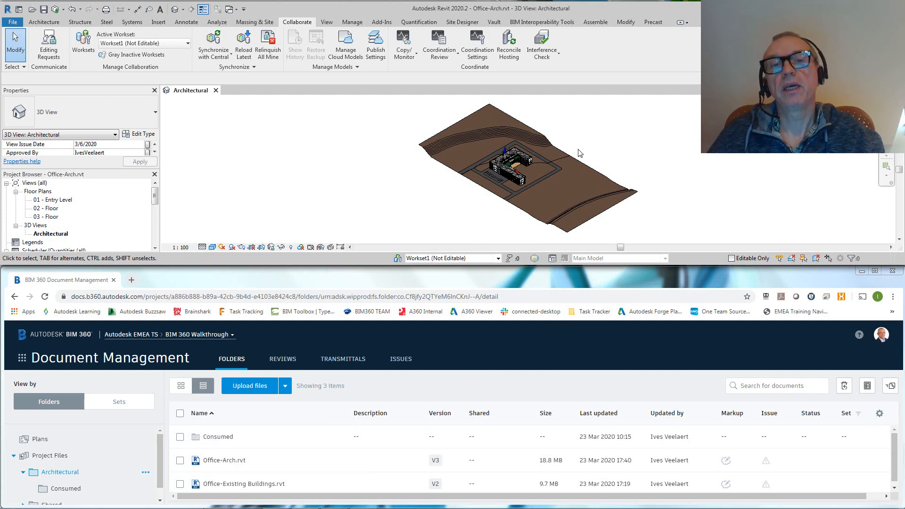
mouse_move(403, 189)
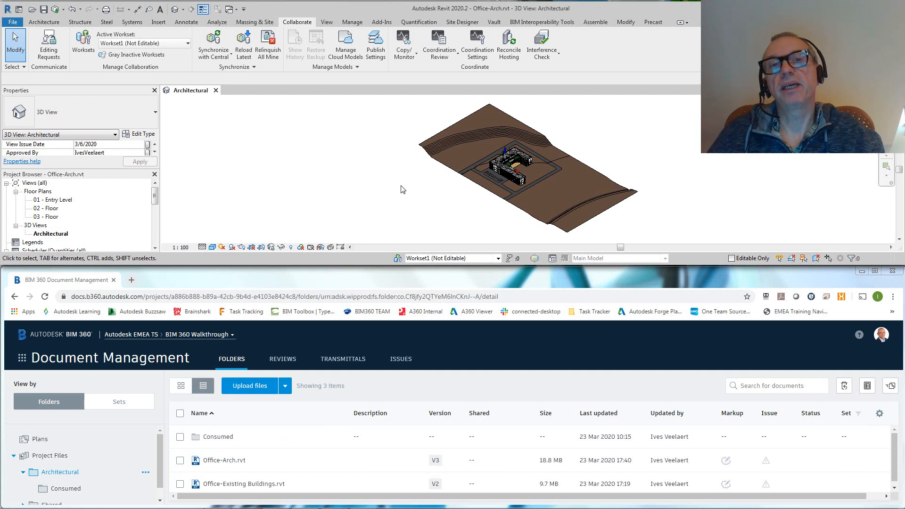
mouse_move(328, 179)
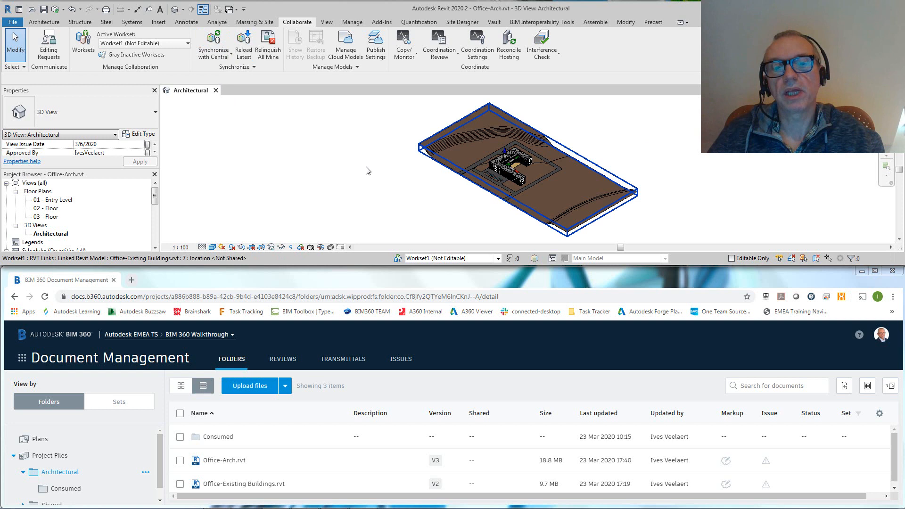
Deselect the linked site model in the Office-Arch Architectural 3D view.
click(367, 171)
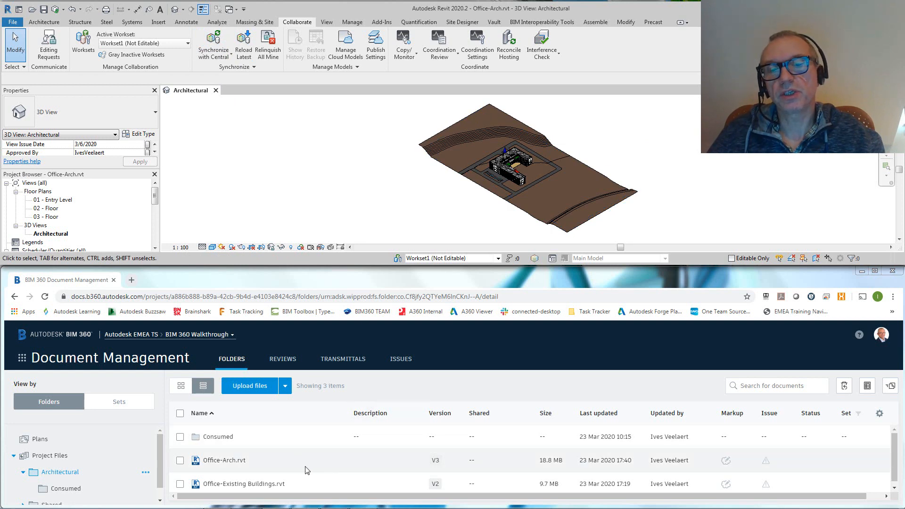
mouse_move(490, 329)
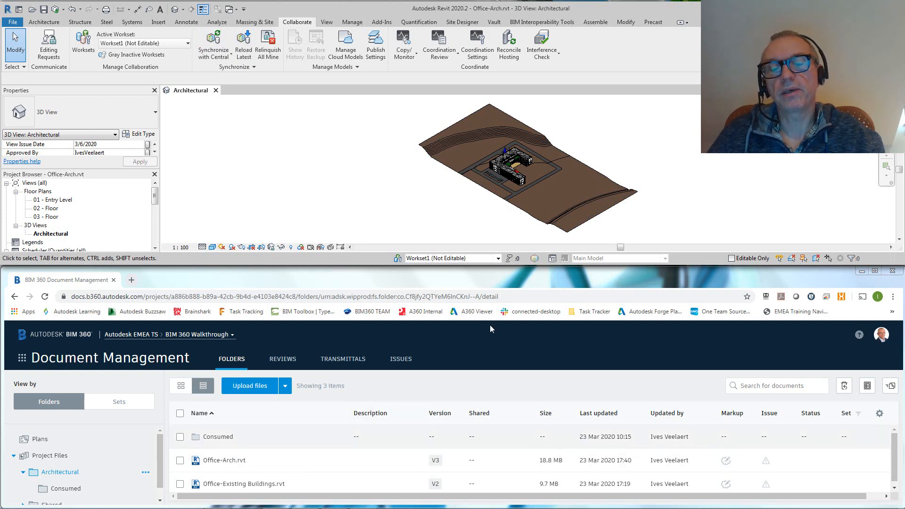
mouse_move(682, 159)
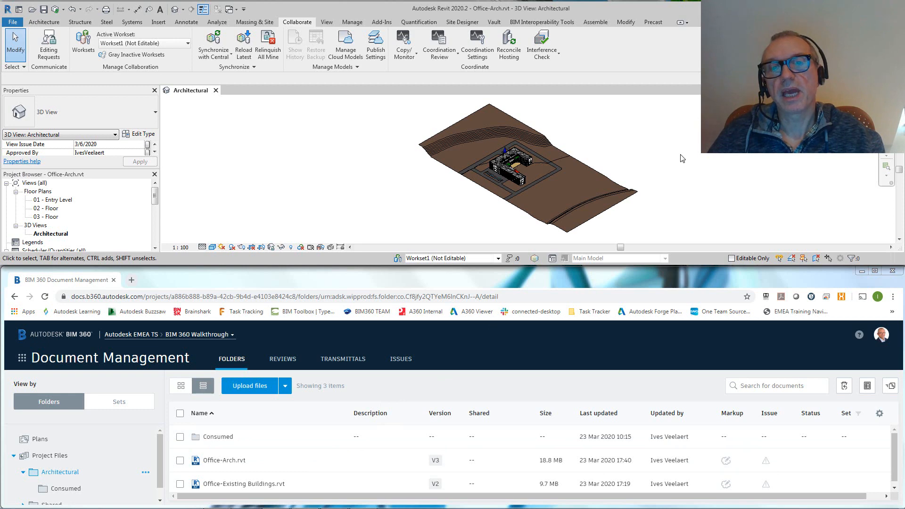
mouse_move(348, 196)
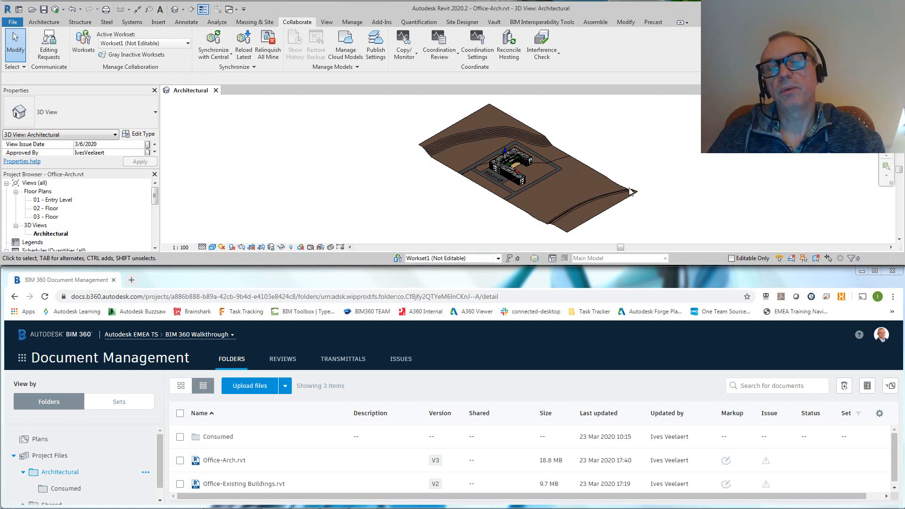
mouse_move(232, 469)
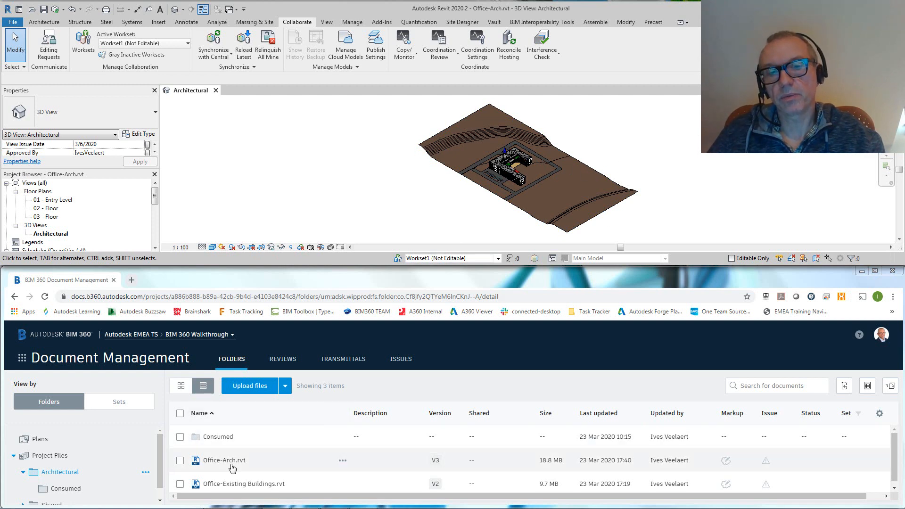
mouse_move(276, 465)
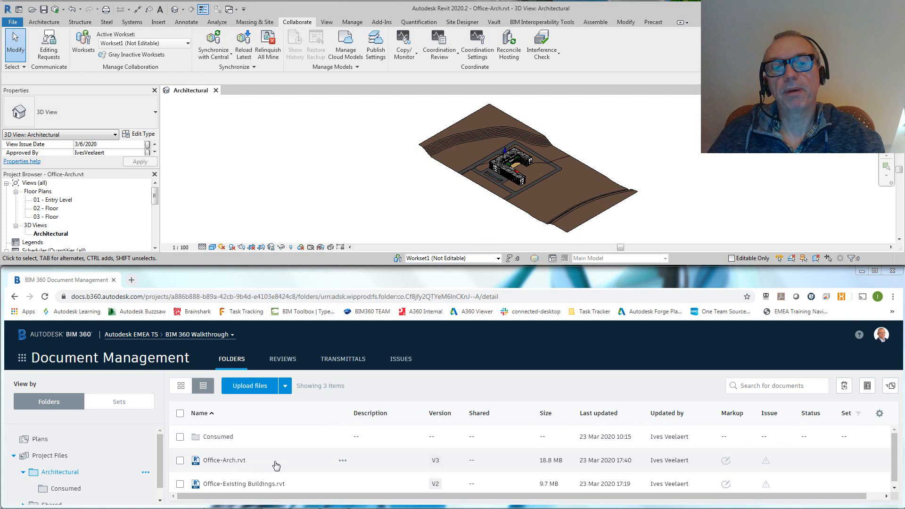
mouse_move(323, 203)
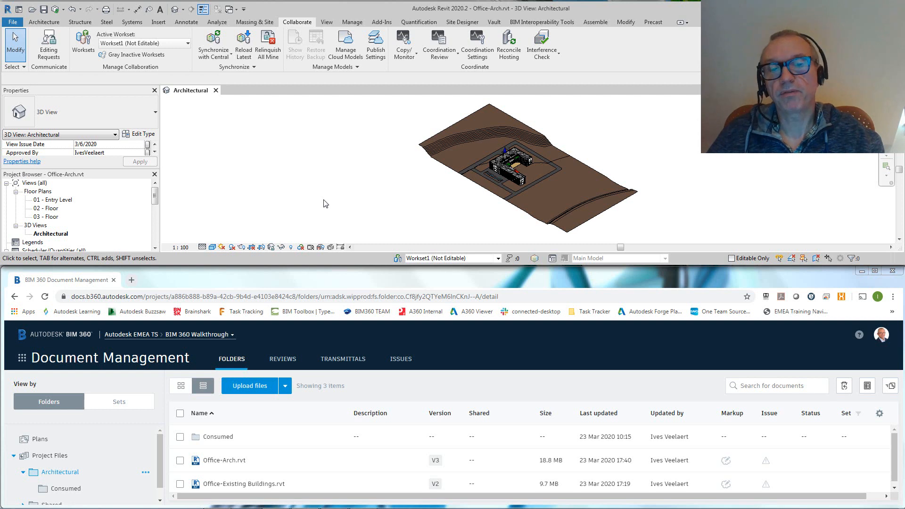
mouse_move(307, 172)
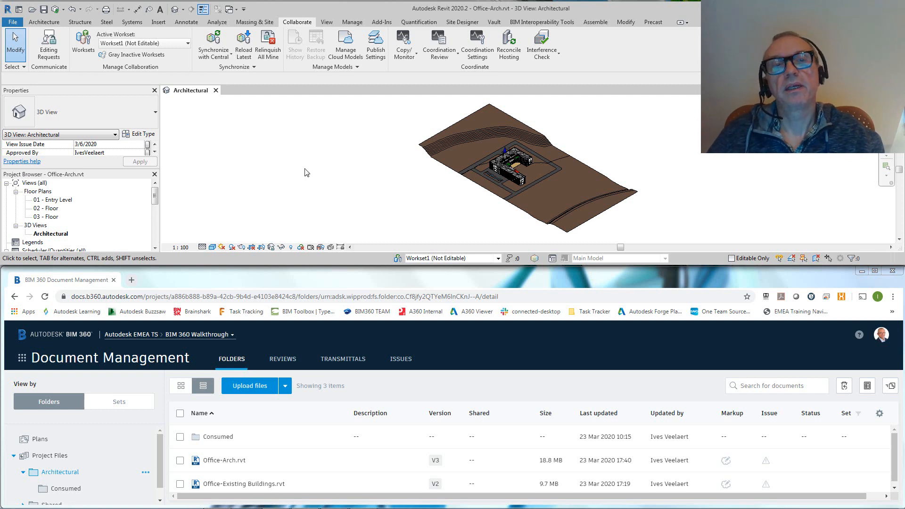
mouse_move(338, 192)
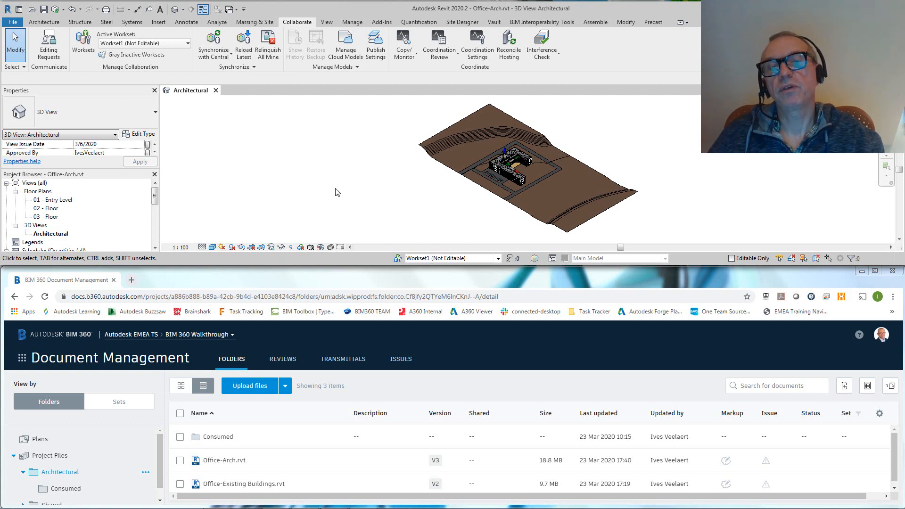
mouse_move(682, 153)
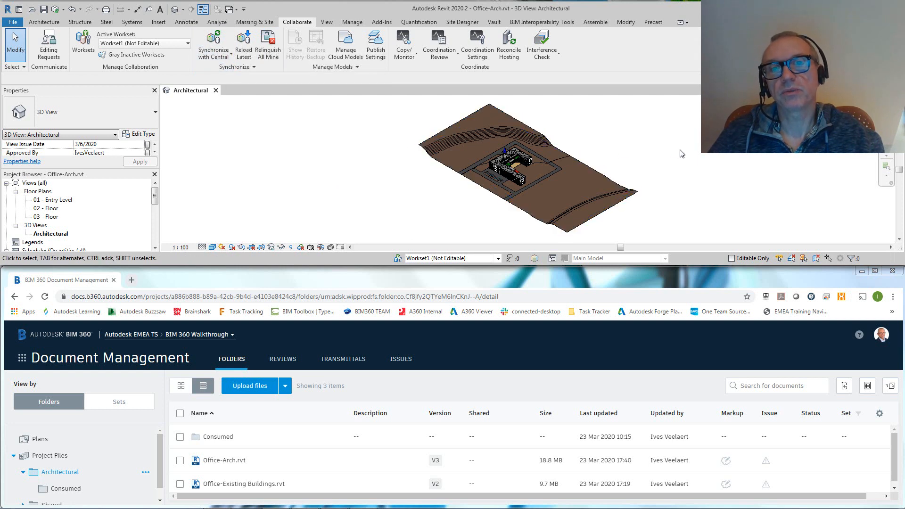
mouse_move(312, 469)
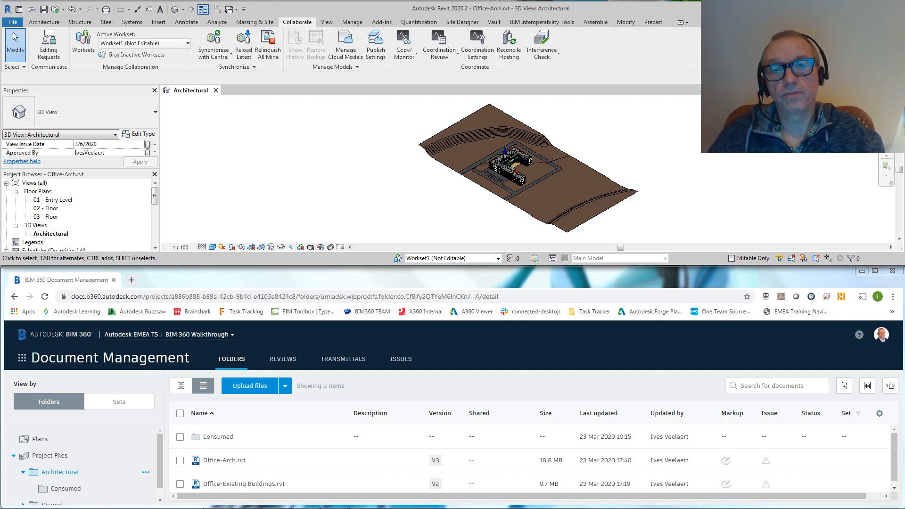
mouse_move(549, 160)
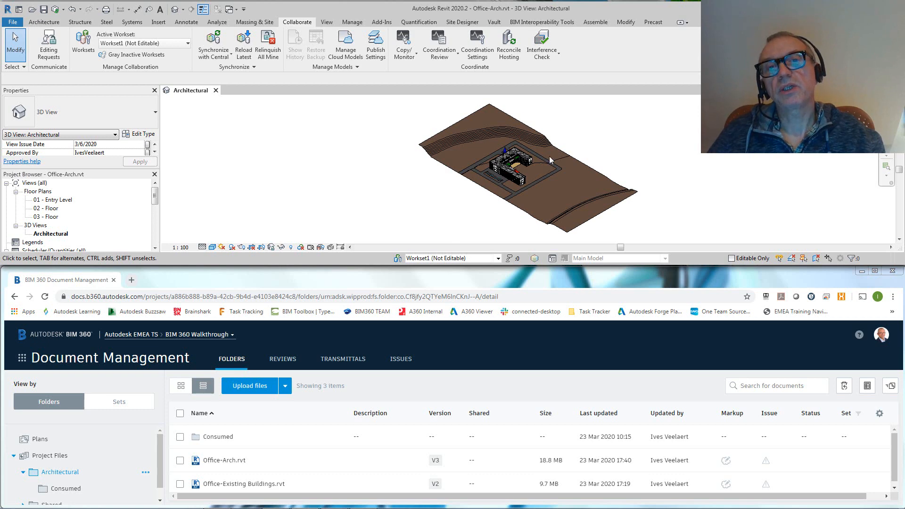
click(549, 171)
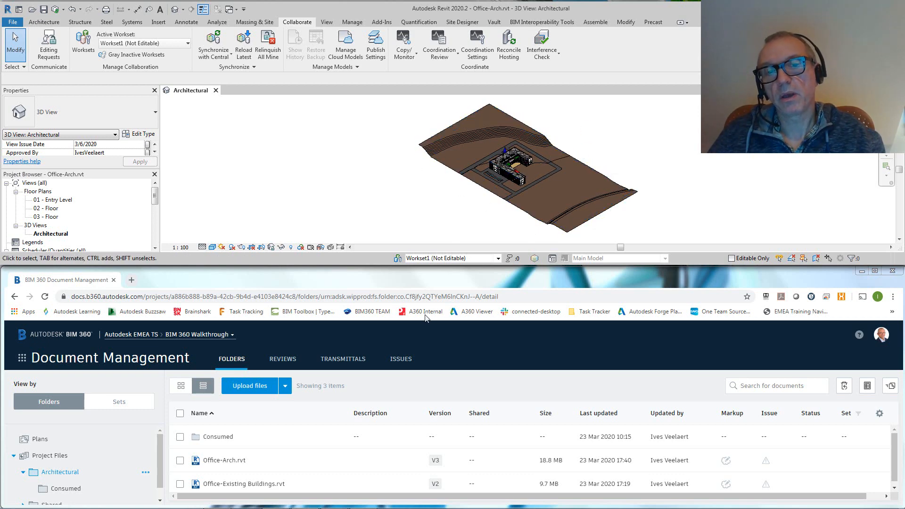
mouse_move(495, 328)
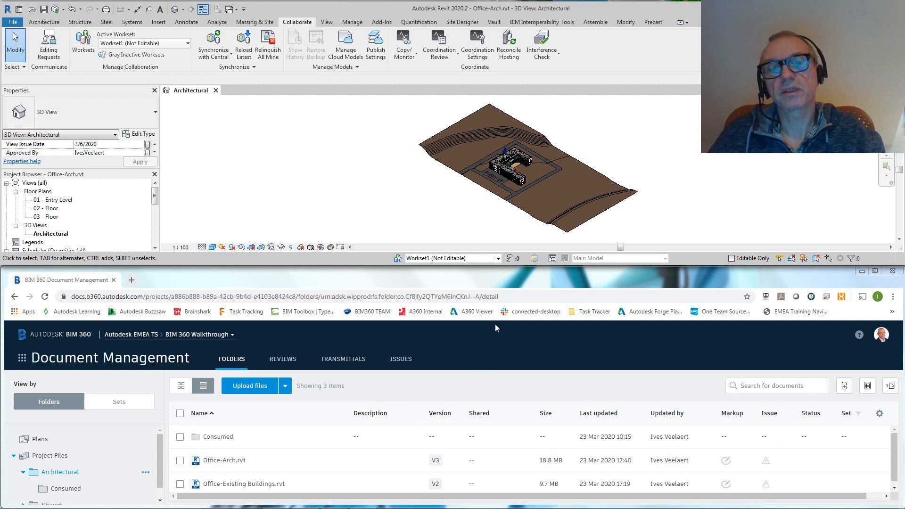
mouse_move(308, 473)
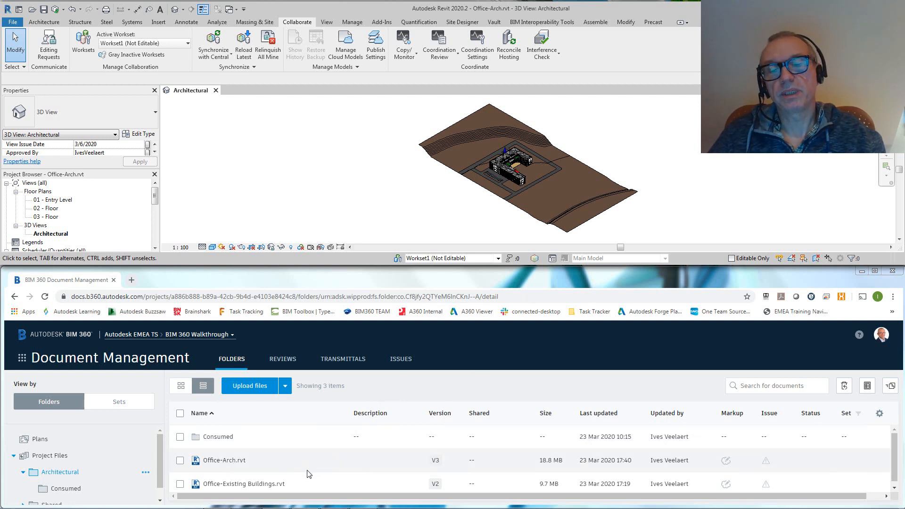
mouse_move(340, 156)
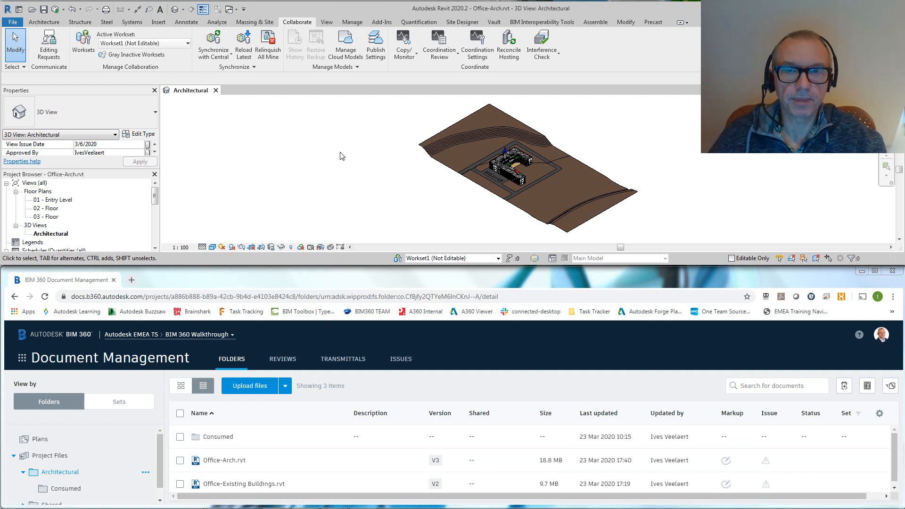
mouse_move(515, 152)
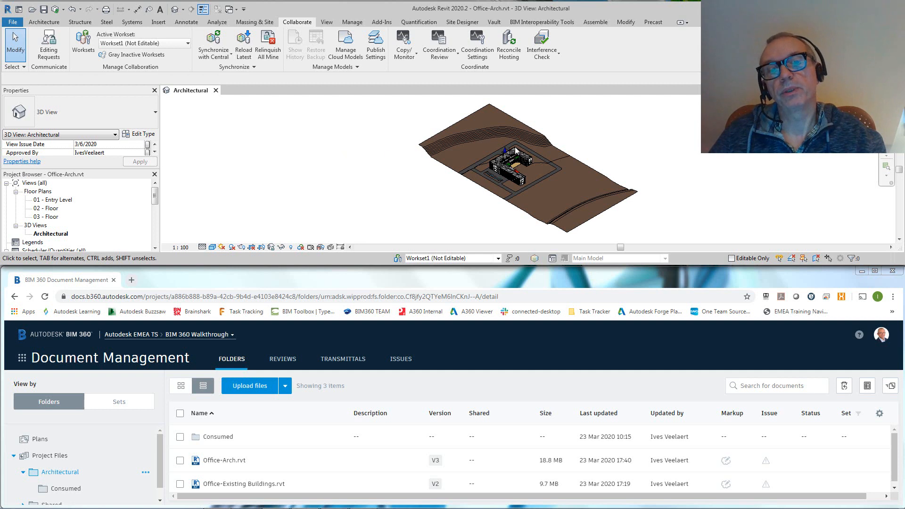
mouse_move(679, 133)
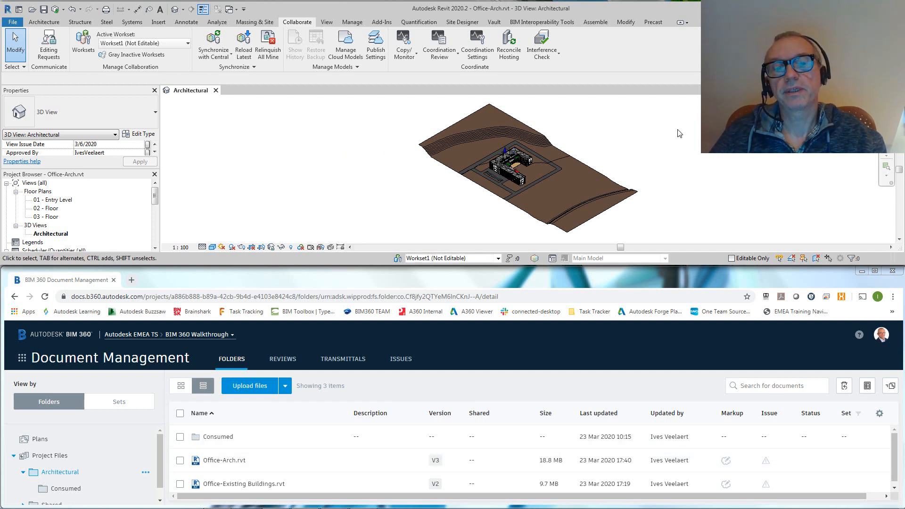
mouse_move(308, 184)
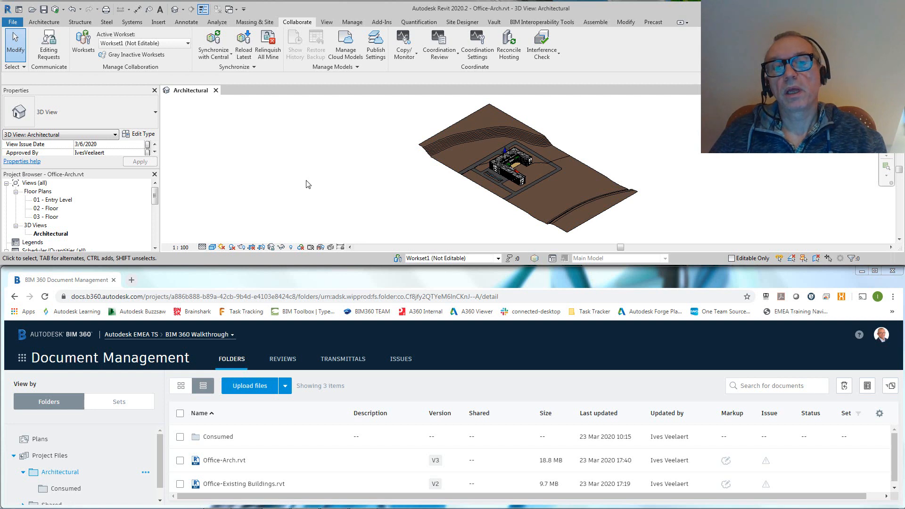
mouse_move(568, 295)
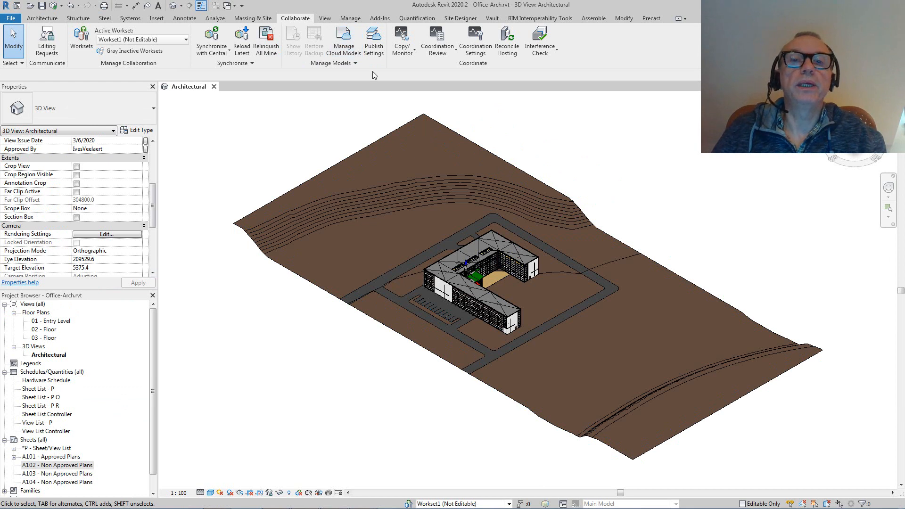
click(373, 41)
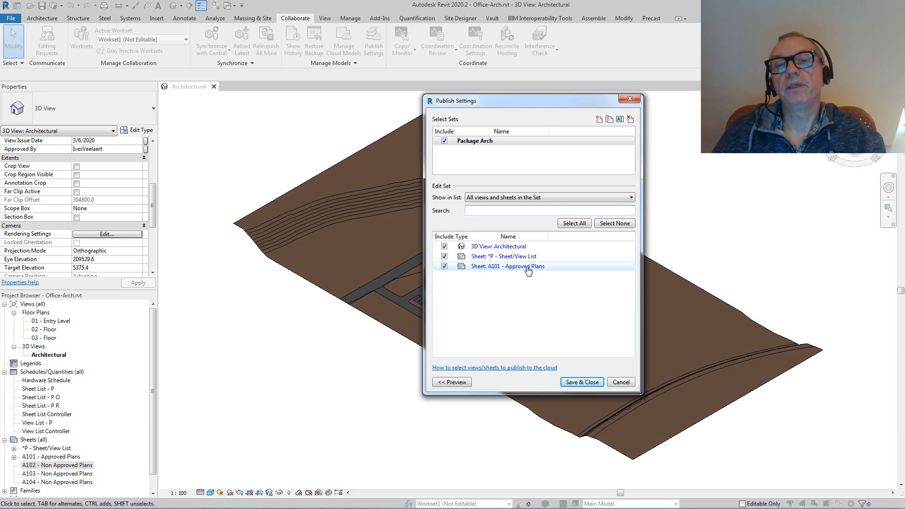
mouse_move(541, 270)
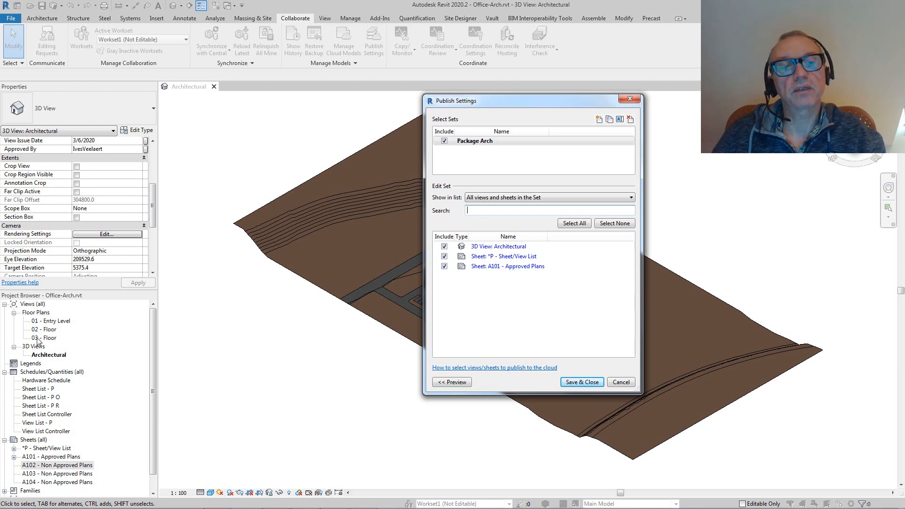
mouse_move(549, 114)
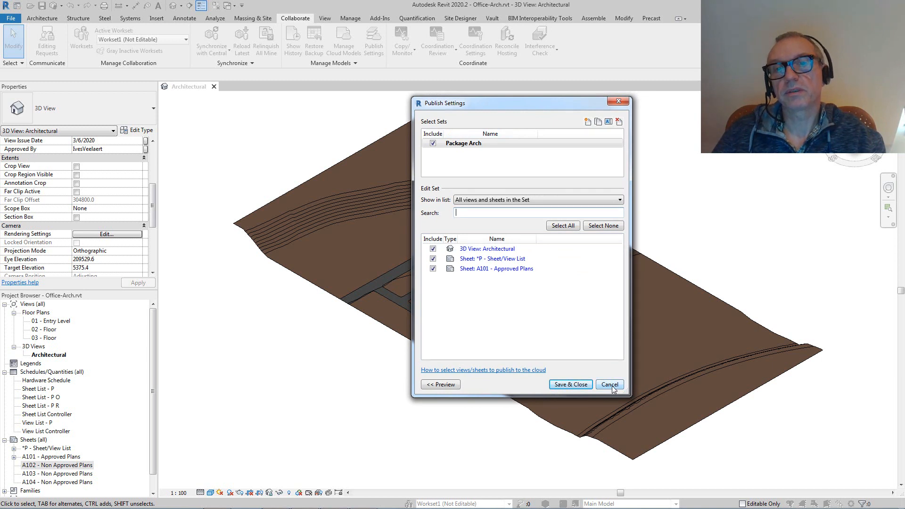
mouse_move(406, 115)
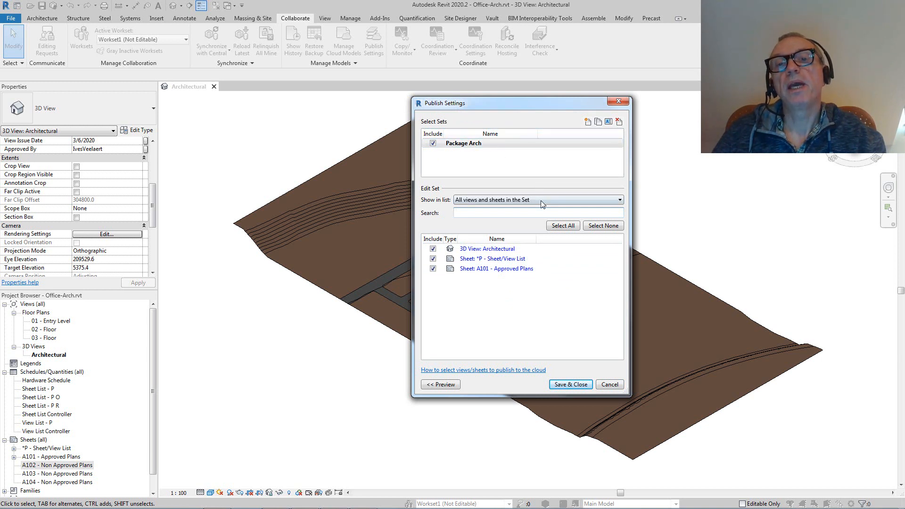
click(536, 200)
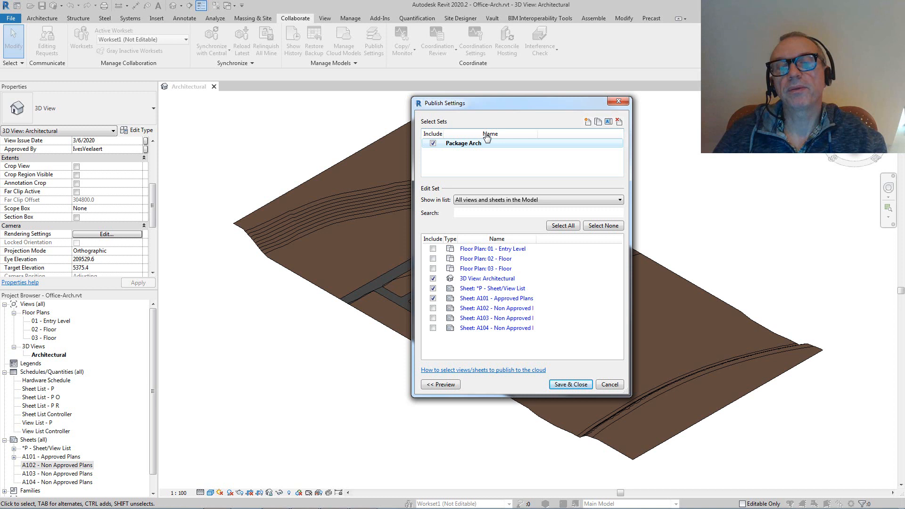
drag(462, 103, 438, 100)
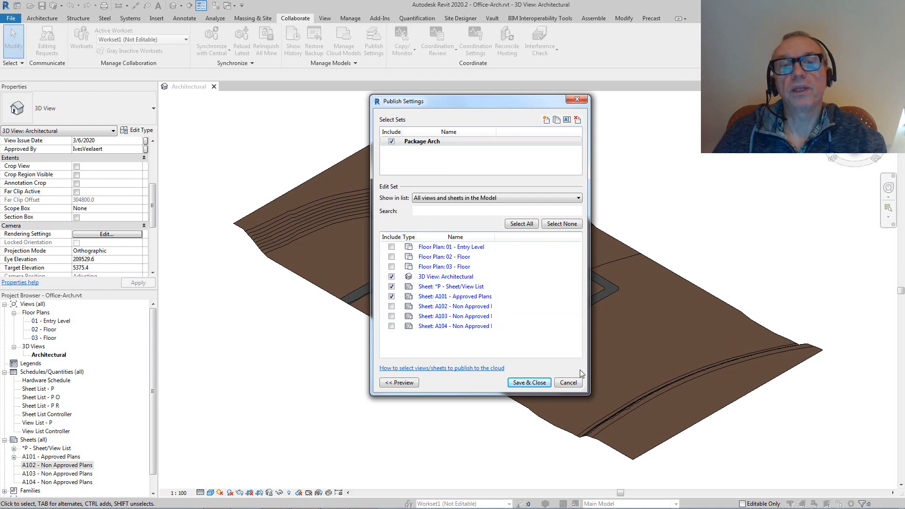
mouse_move(467, 110)
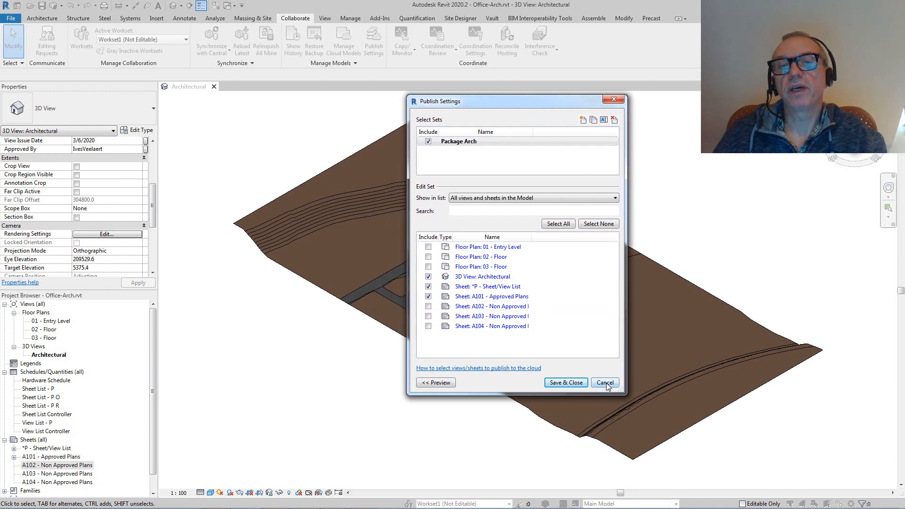
click(604, 383)
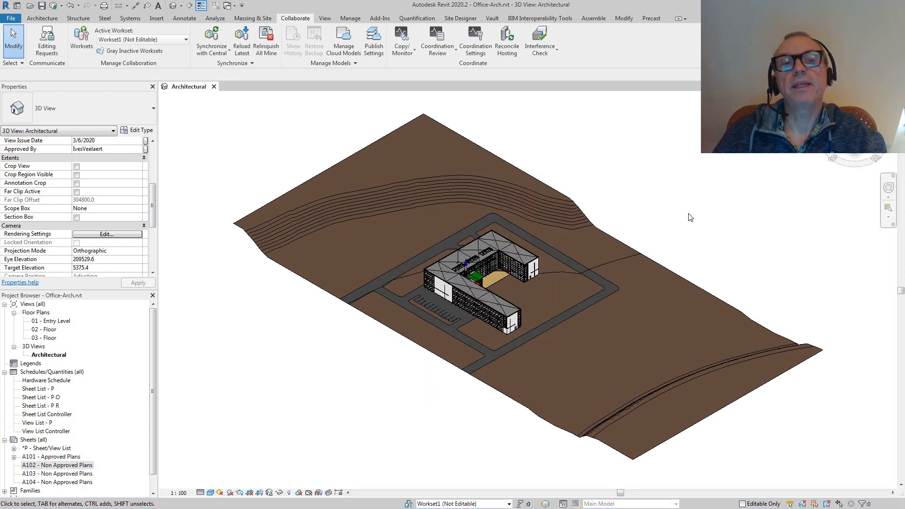
mouse_move(316, 399)
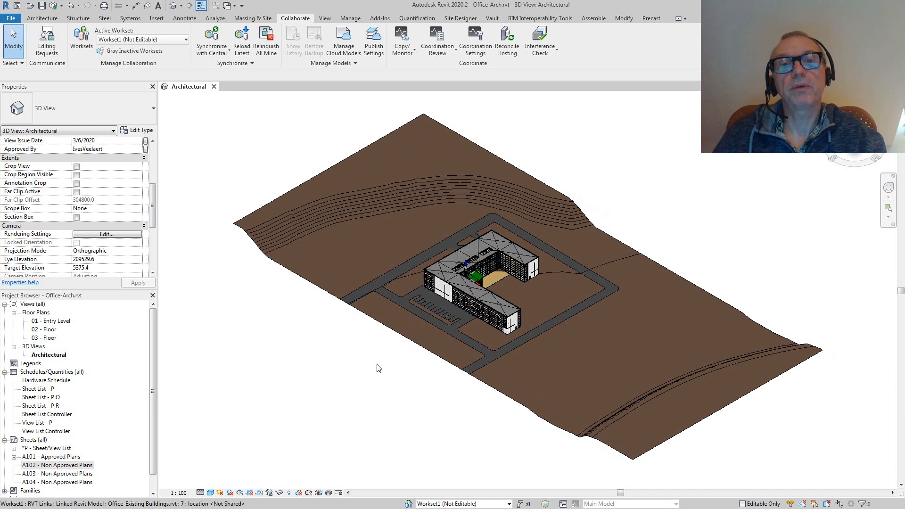
mouse_move(305, 369)
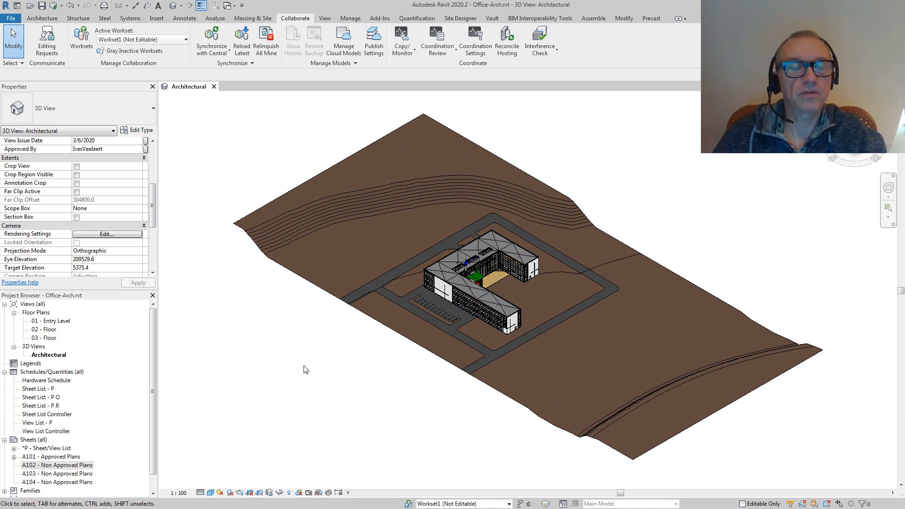
mouse_move(68, 323)
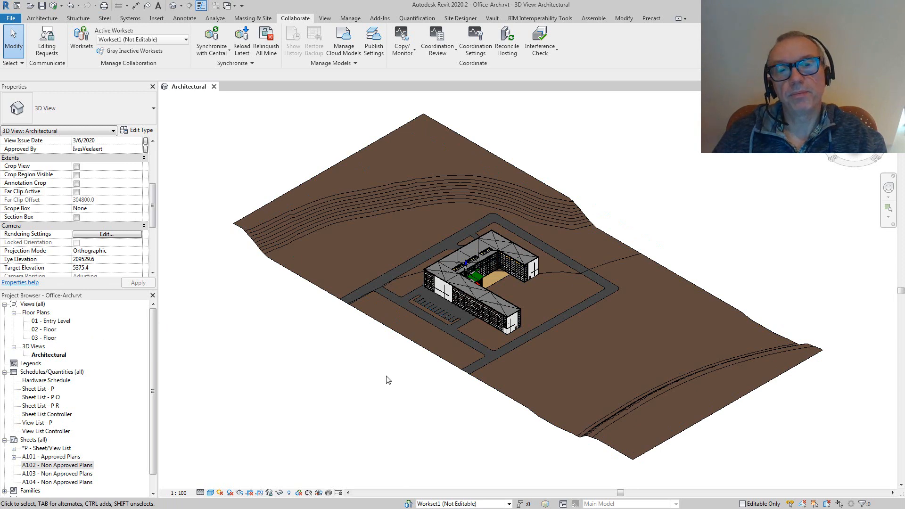
mouse_move(454, 394)
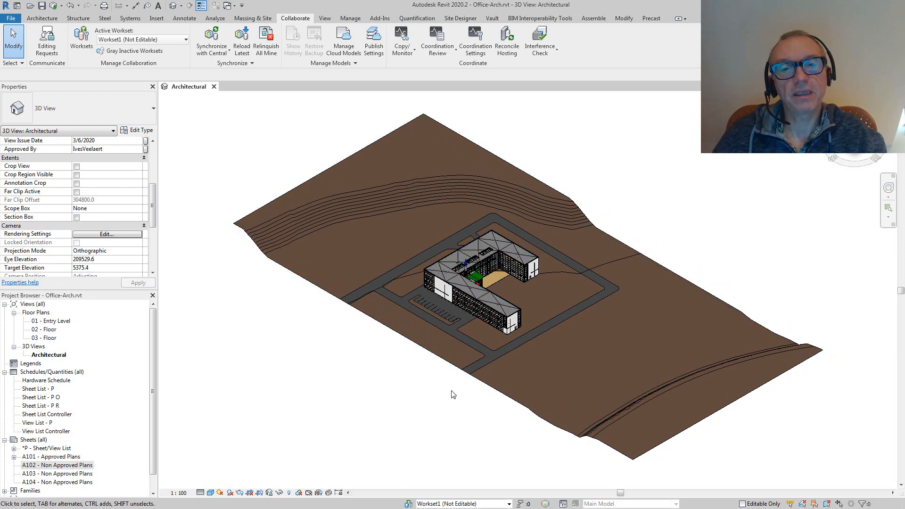
mouse_move(337, 396)
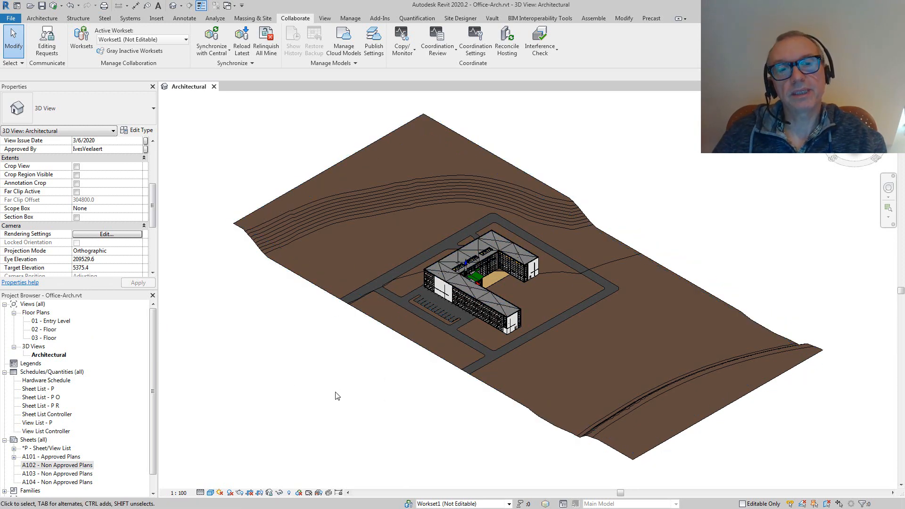
mouse_move(597, 206)
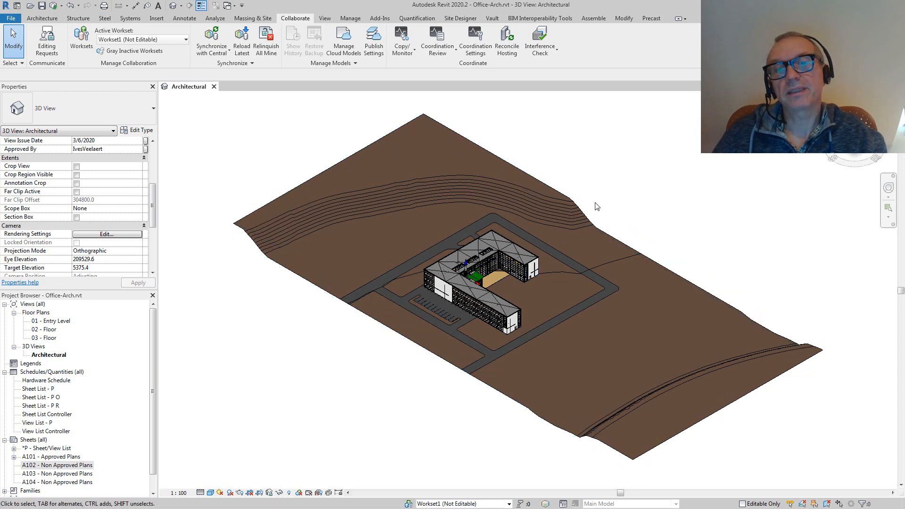
mouse_move(299, 375)
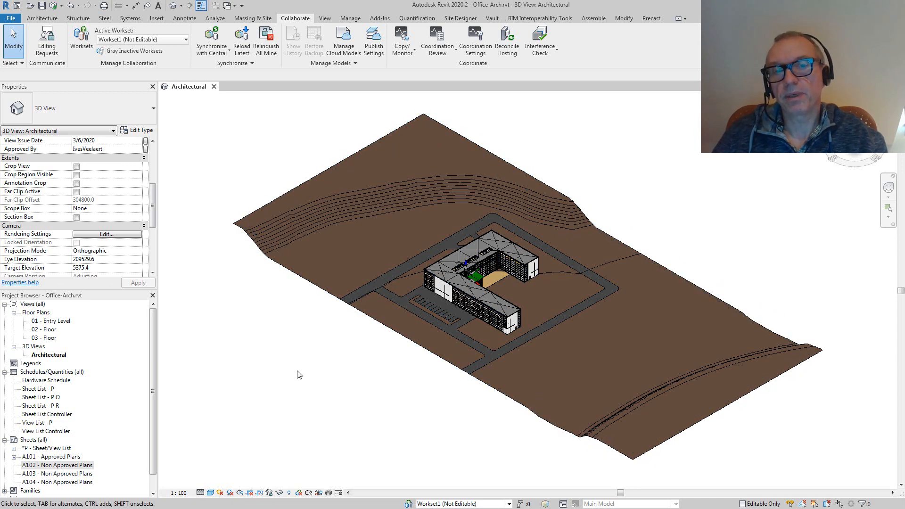
mouse_move(58, 325)
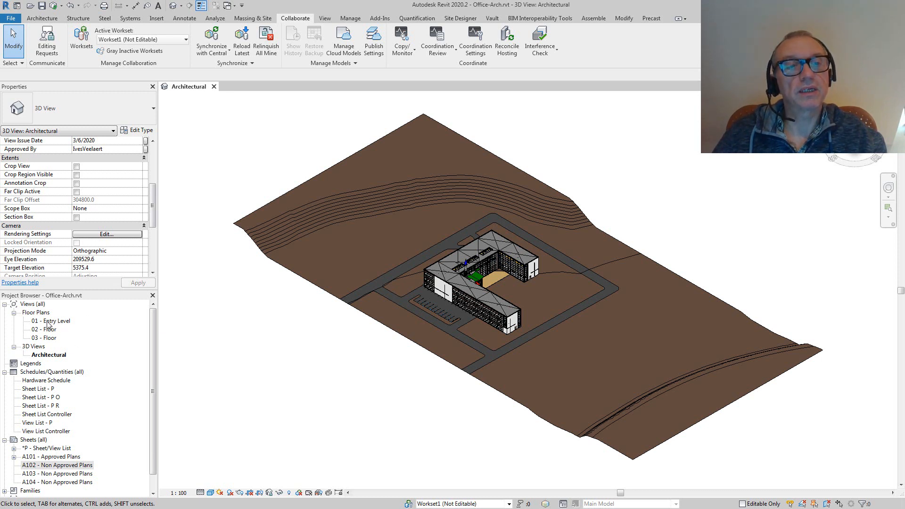
On the 01 - Entry Level plan, move the M_Double-Flush door beside the stair along its wall via its temporary dimension.
double_click(53, 320)
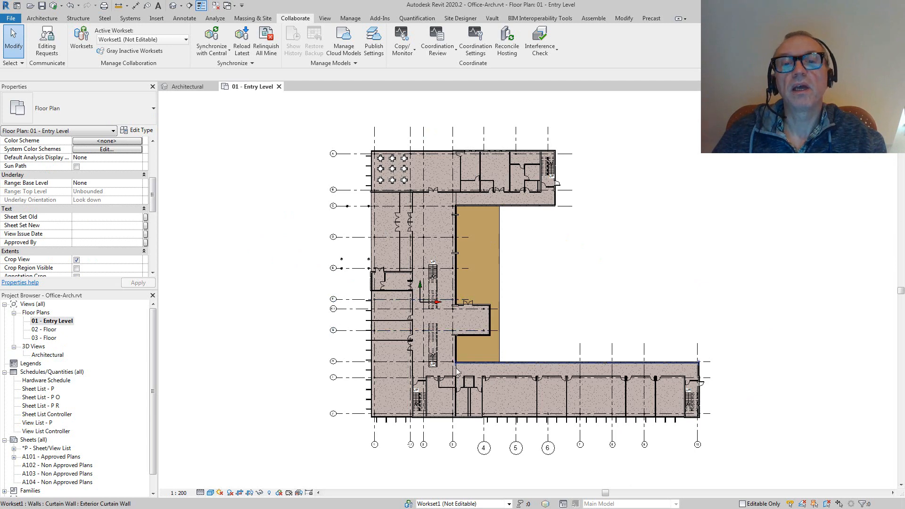
scroll(up, 3)
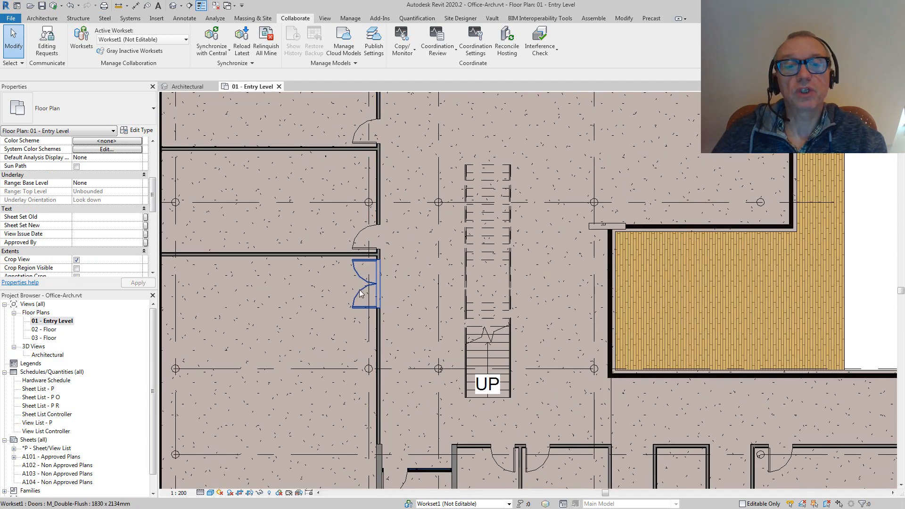
click(366, 286)
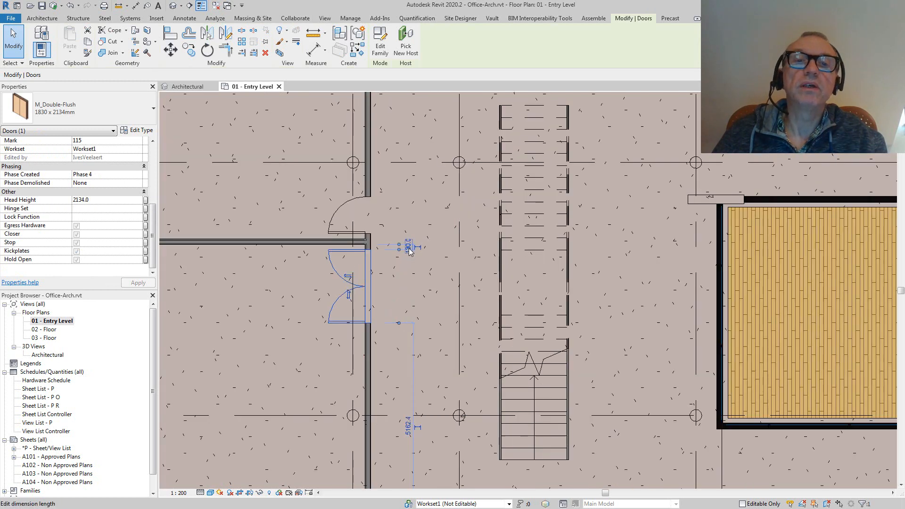
click(405, 247)
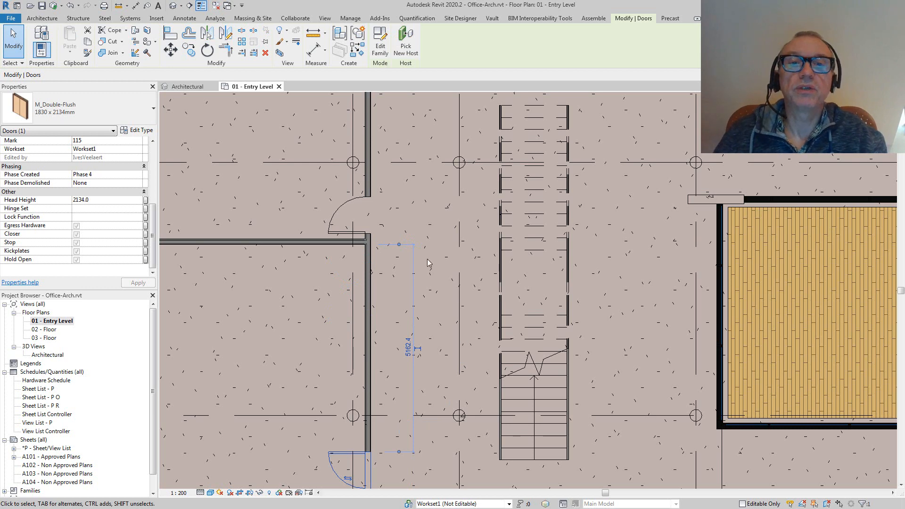
click(295, 18)
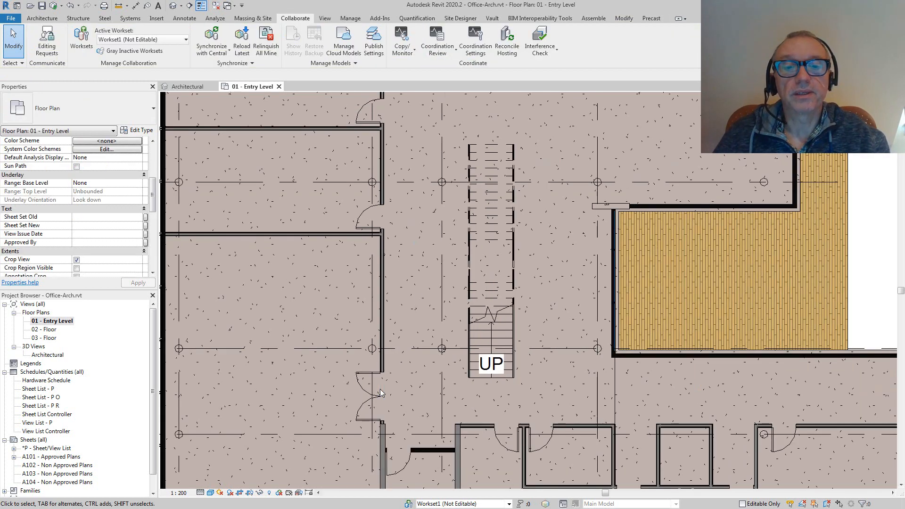
Return to the Architectural 3D view and review Publish Settings without changing them.
double_click(47, 355)
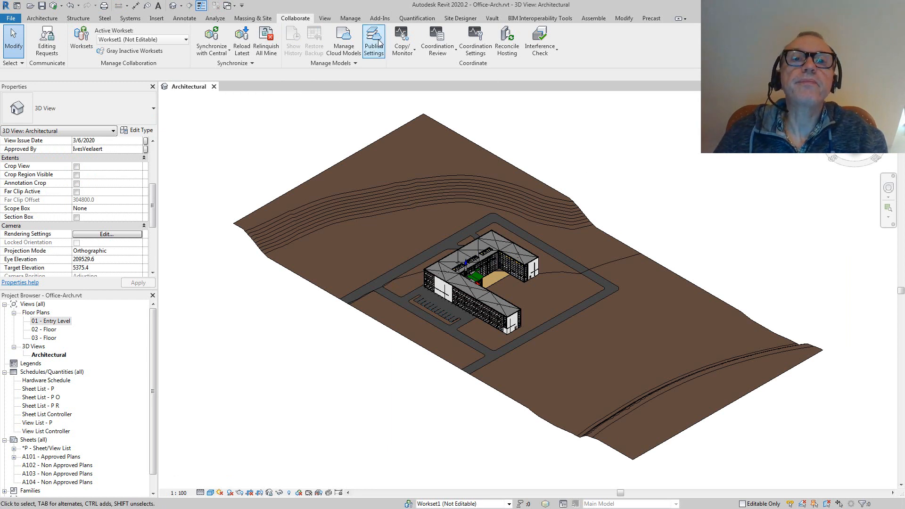
click(374, 40)
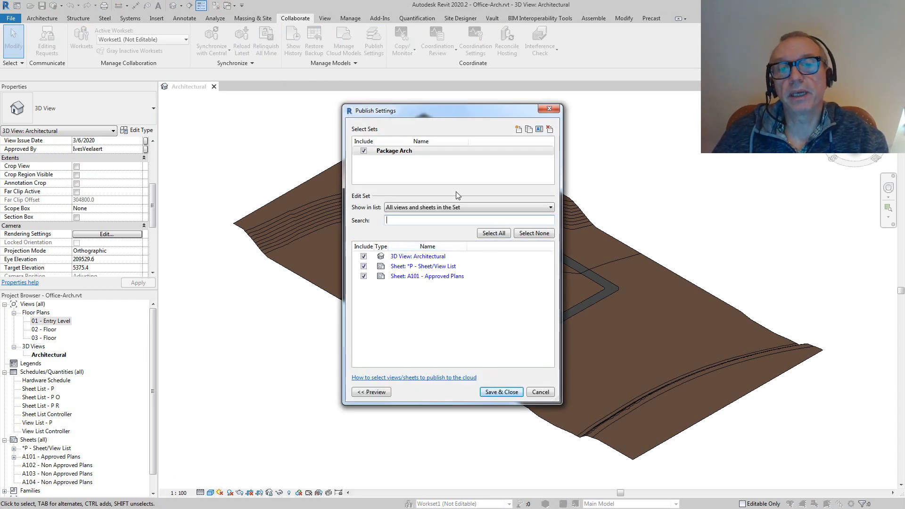
mouse_move(436, 190)
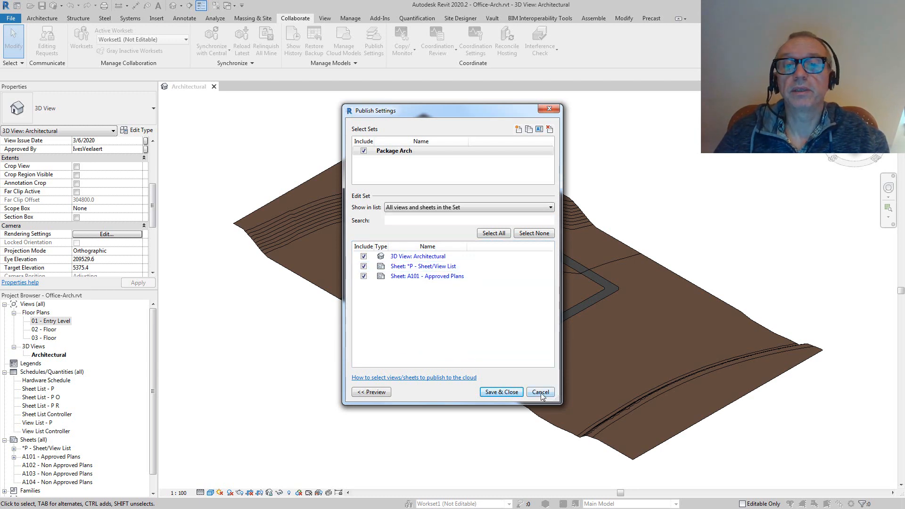
click(539, 392)
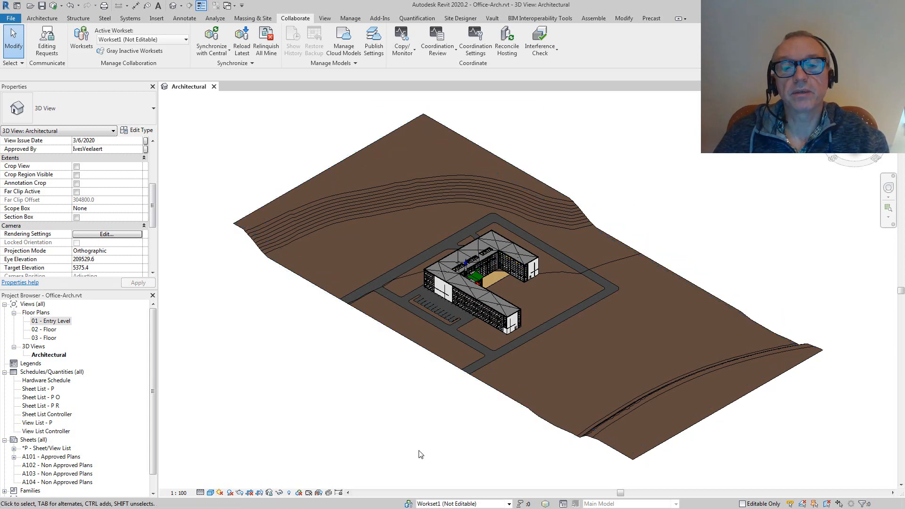
mouse_move(297, 315)
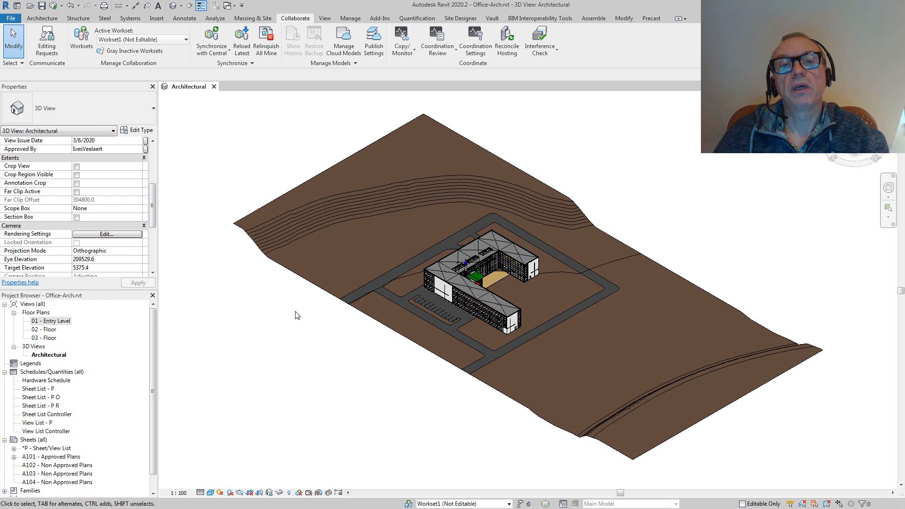
mouse_move(369, 150)
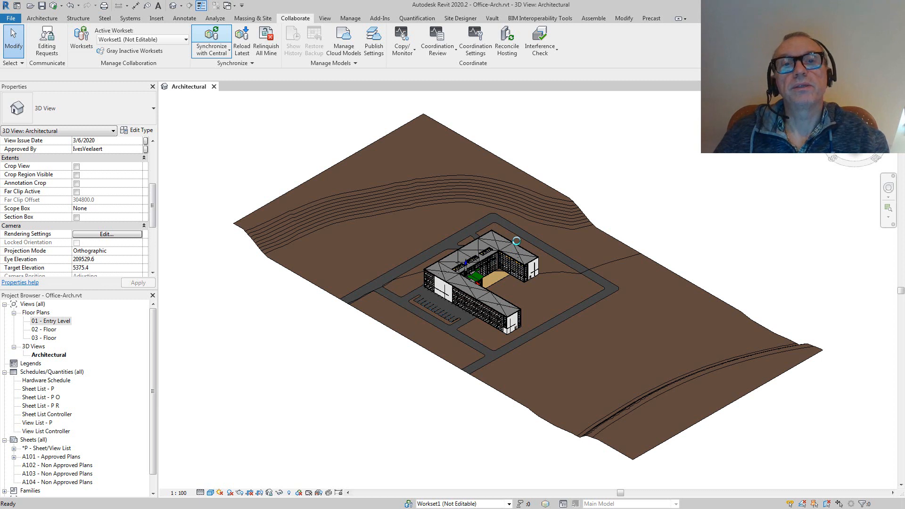
Synchronize the edited Office-Arch model with Central using the default options.
click(210, 41)
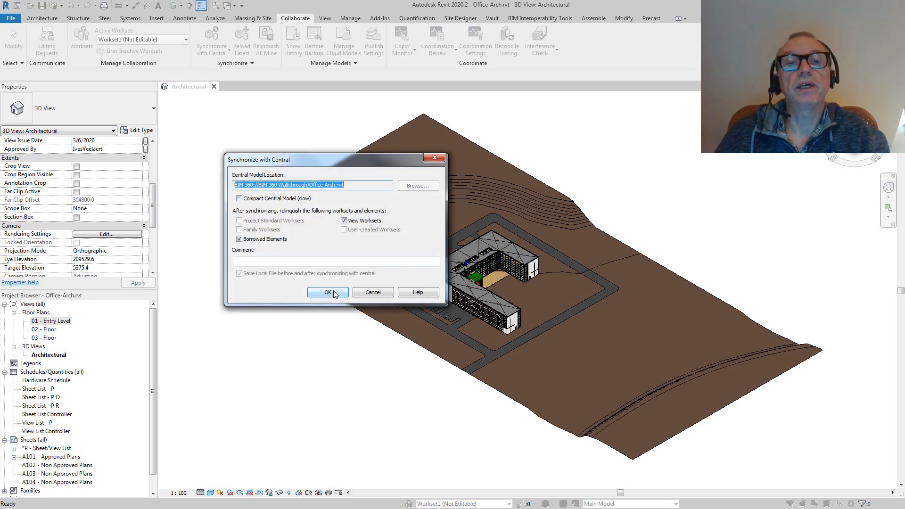
click(328, 293)
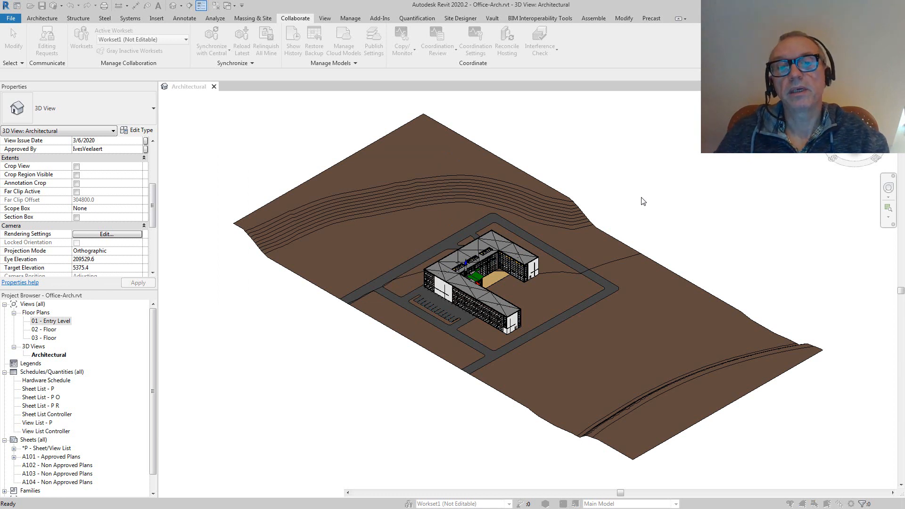
click(211, 41)
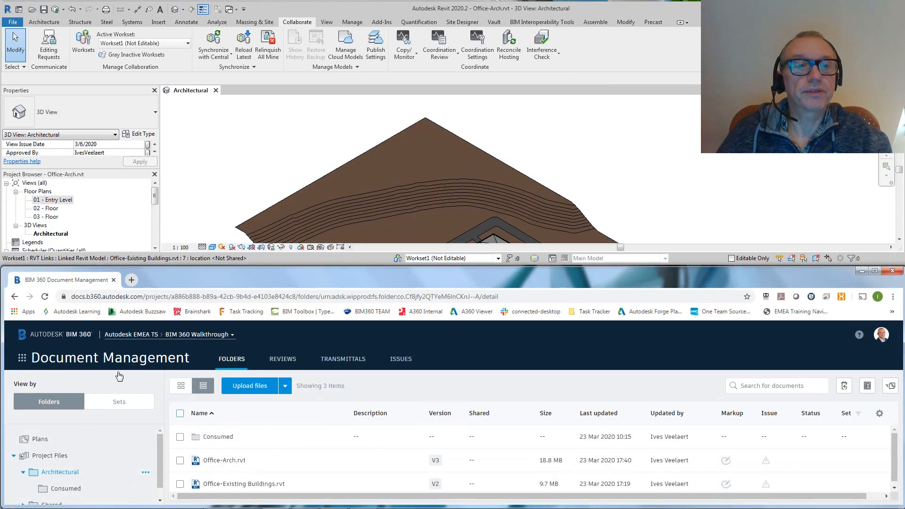
click(60, 471)
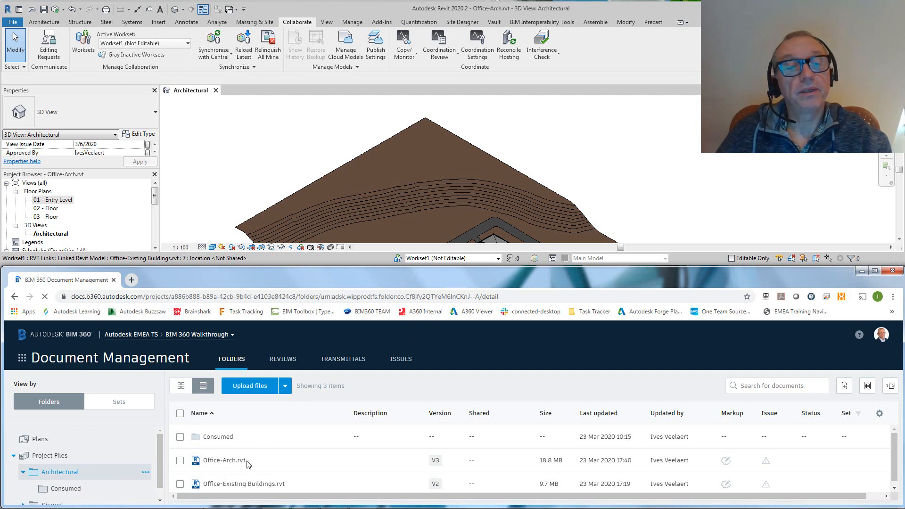
mouse_move(266, 465)
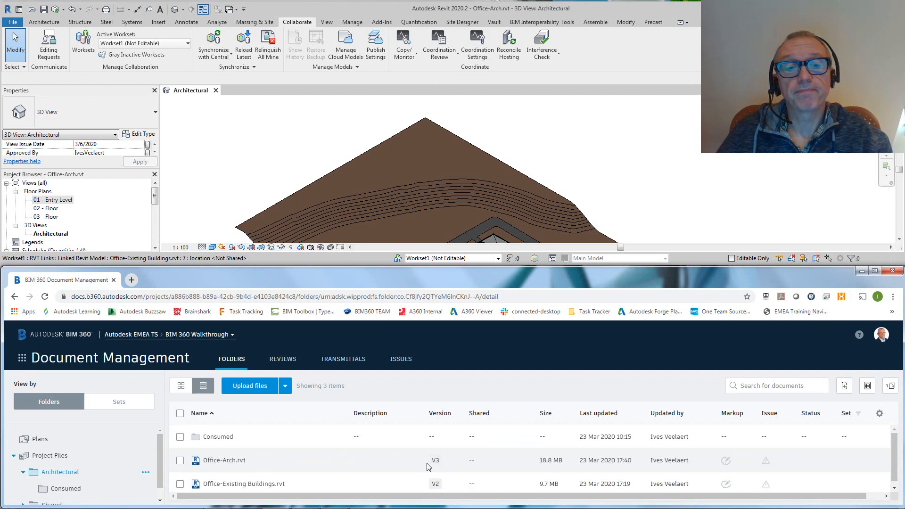
mouse_move(597, 168)
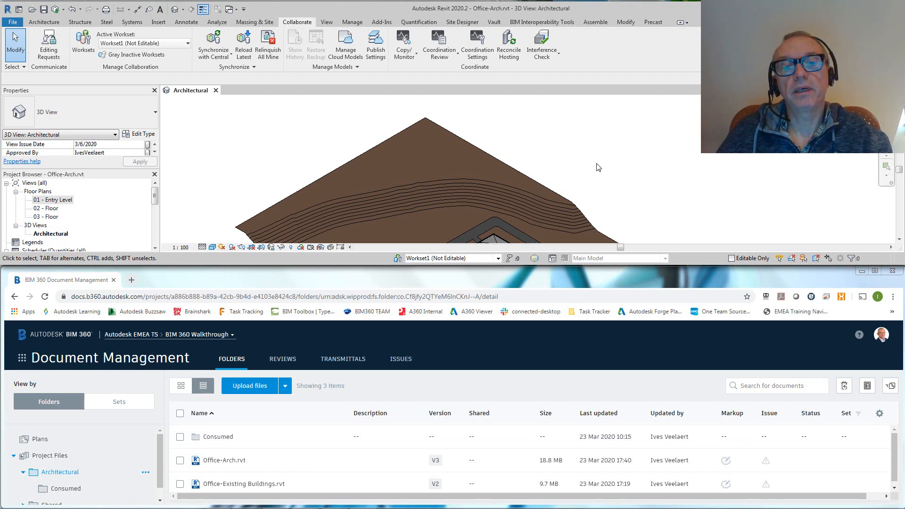
mouse_move(345, 44)
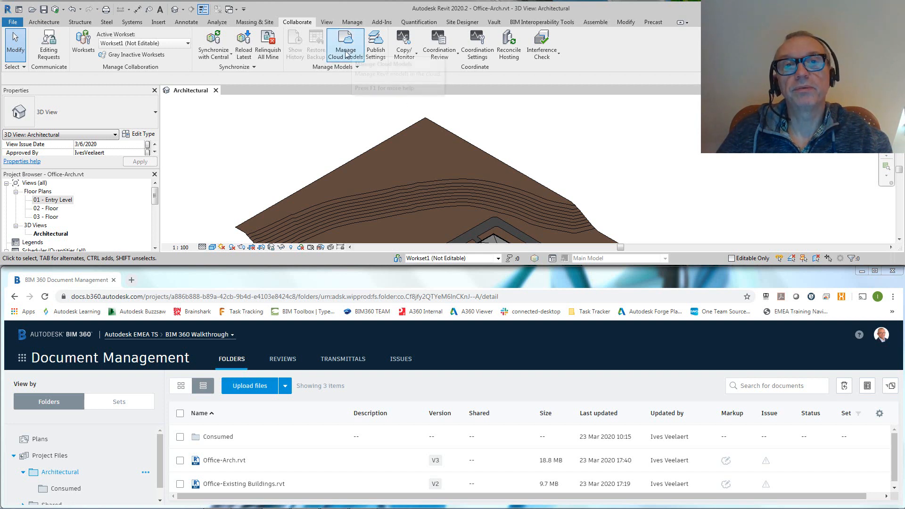
mouse_move(619, 145)
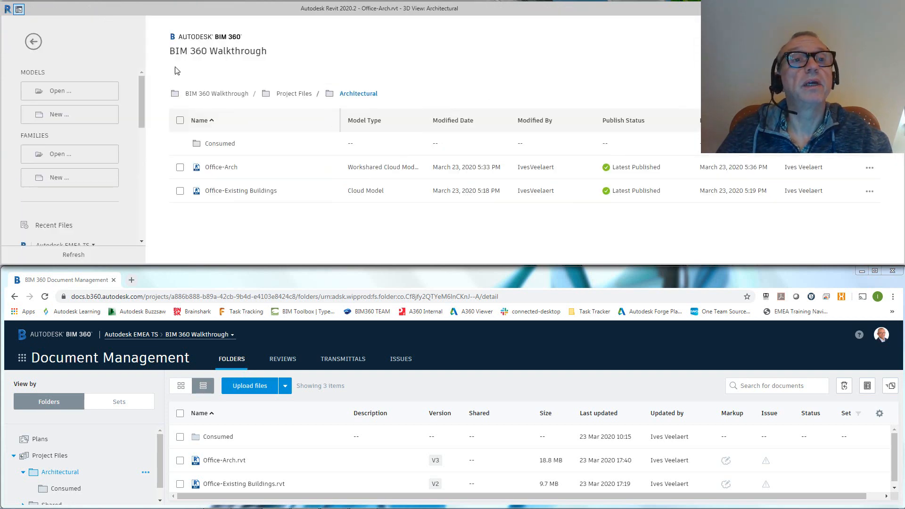
Refresh the Architectural folder in Manage Cloud Models until Office-Arch shows an update available.
click(73, 254)
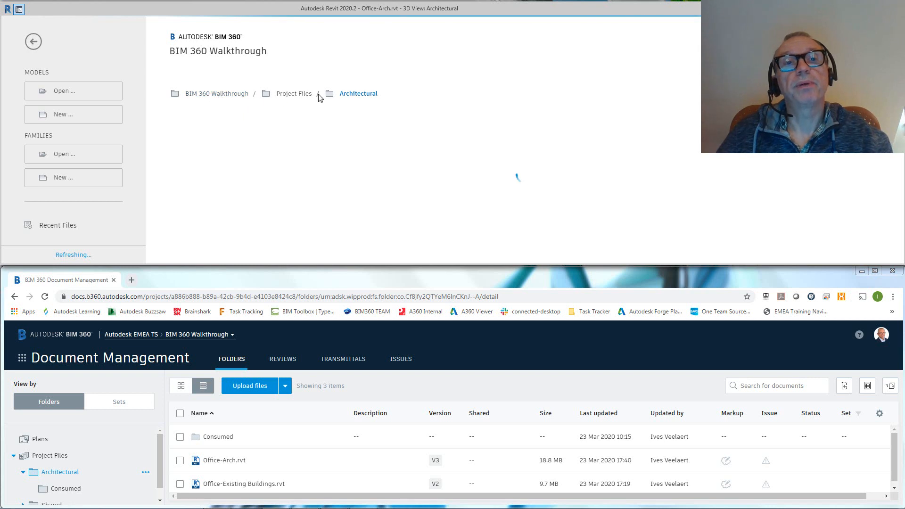
mouse_move(357, 93)
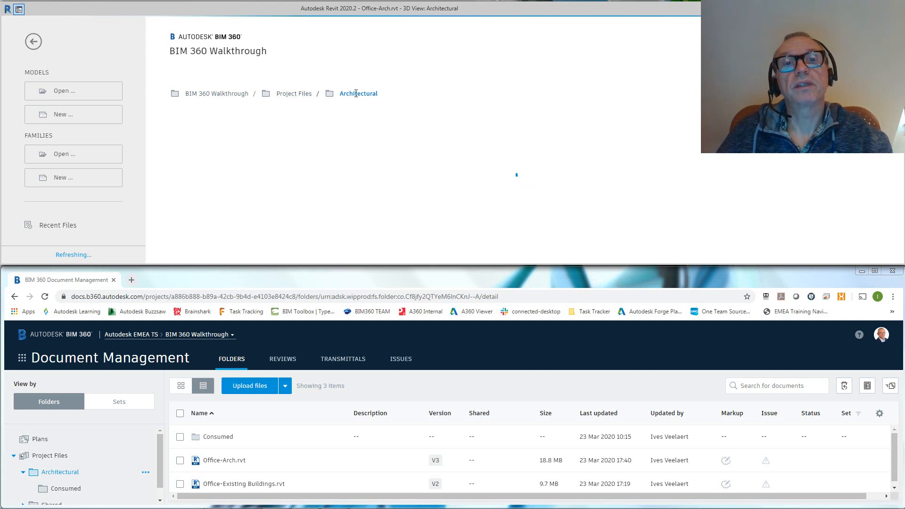
mouse_move(453, 193)
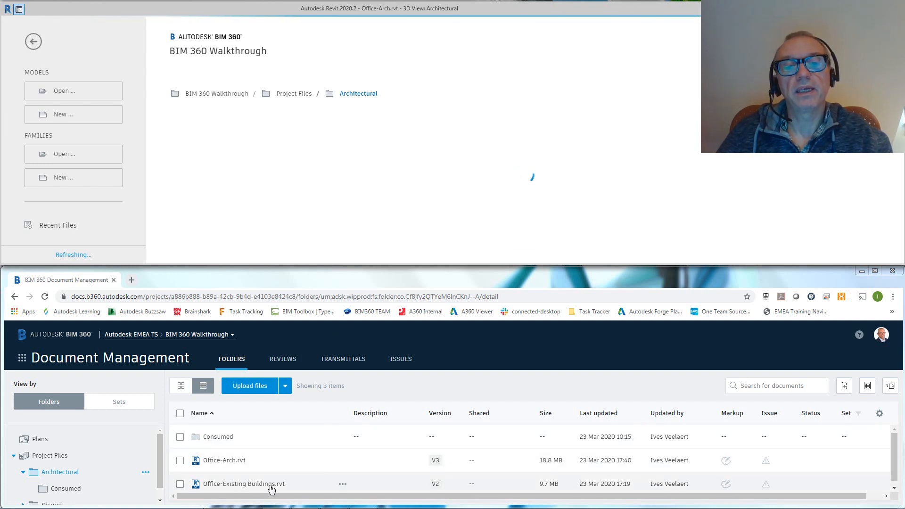
mouse_move(385, 165)
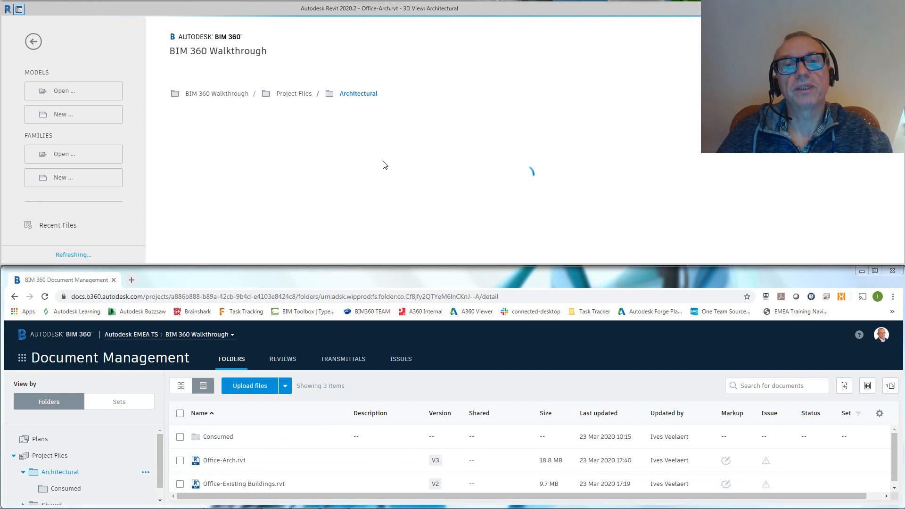
mouse_move(325, 233)
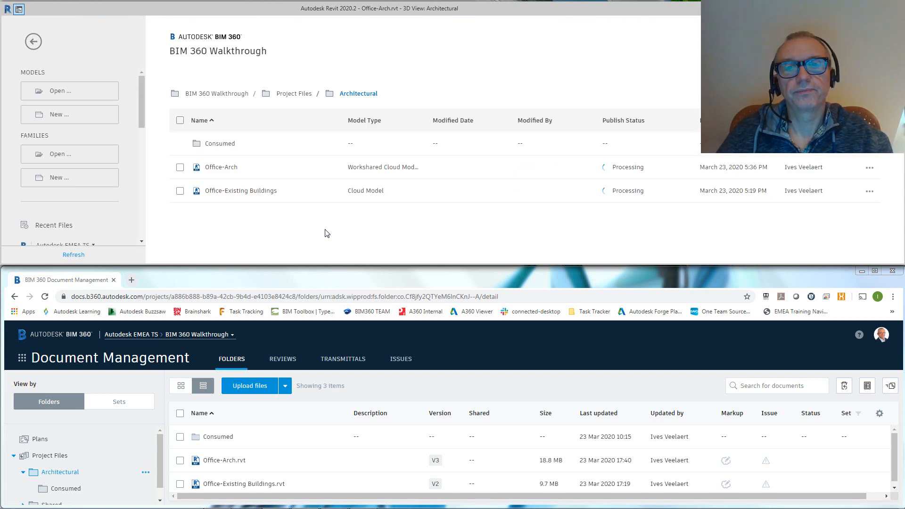
click(73, 254)
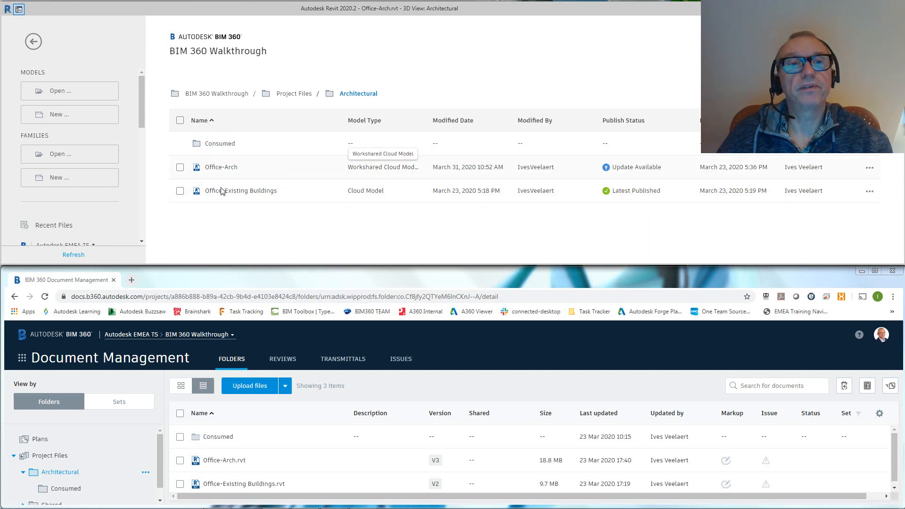
Publish the updated Office-Arch model to BIM 360 so it begins processing.
click(180, 167)
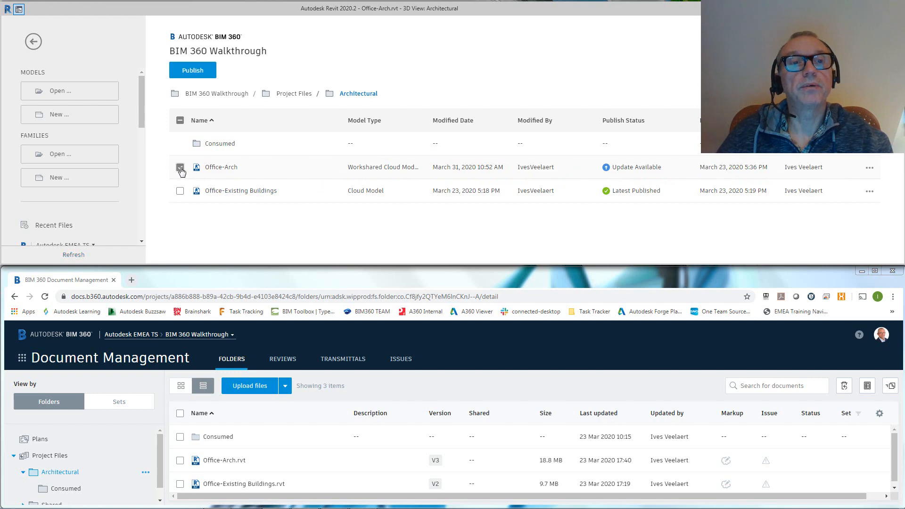
click(192, 70)
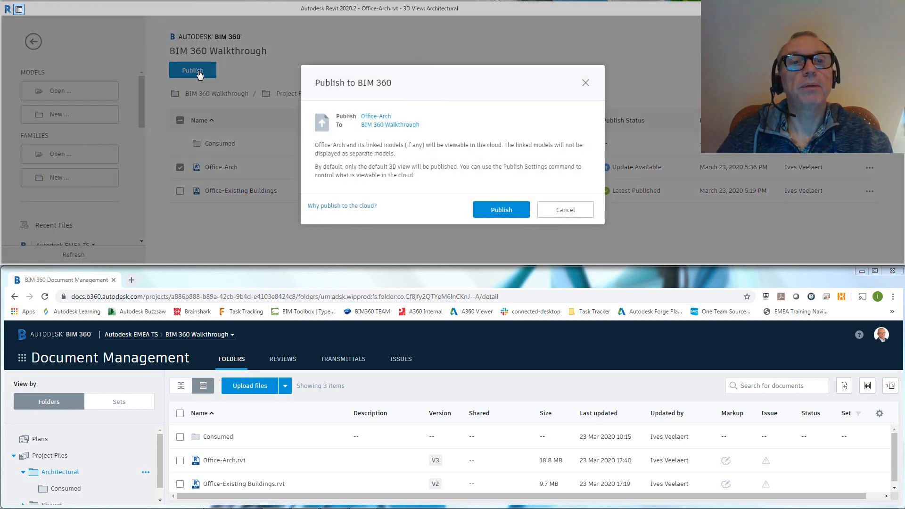
click(501, 209)
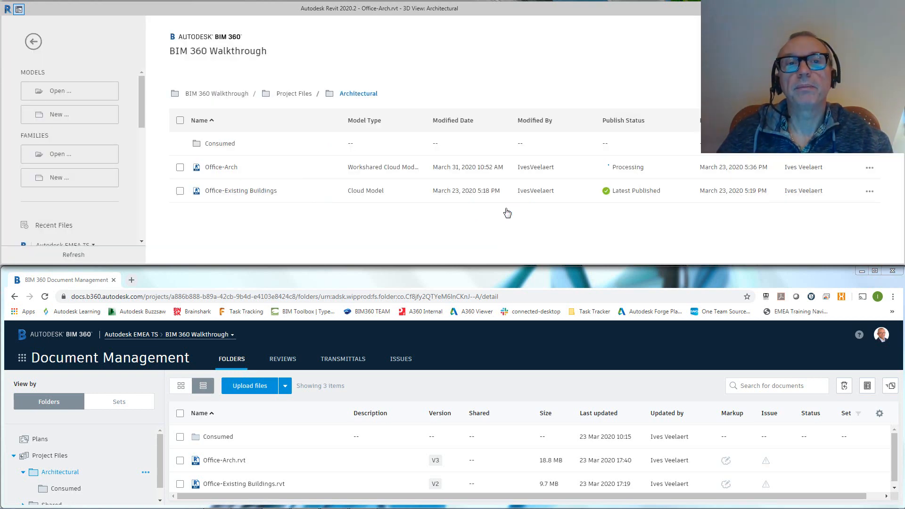
mouse_move(406, 217)
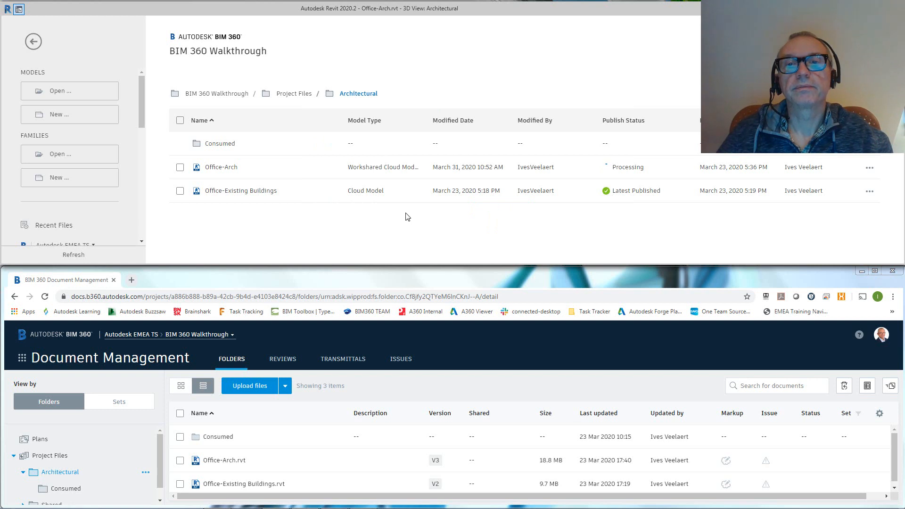
mouse_move(603, 167)
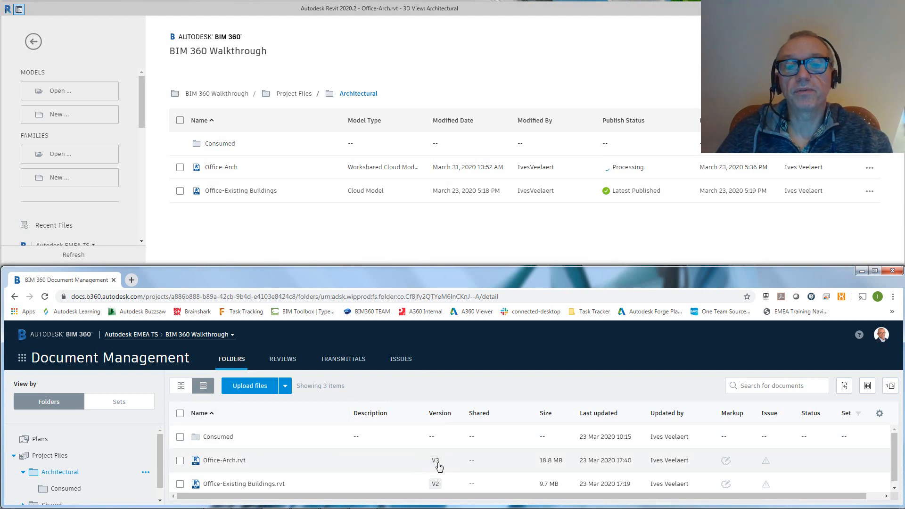
mouse_move(372, 465)
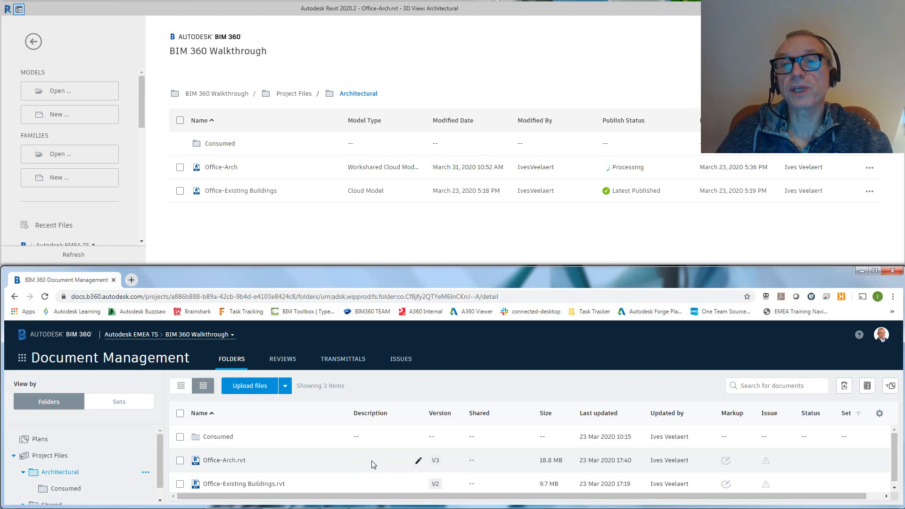
mouse_move(240, 463)
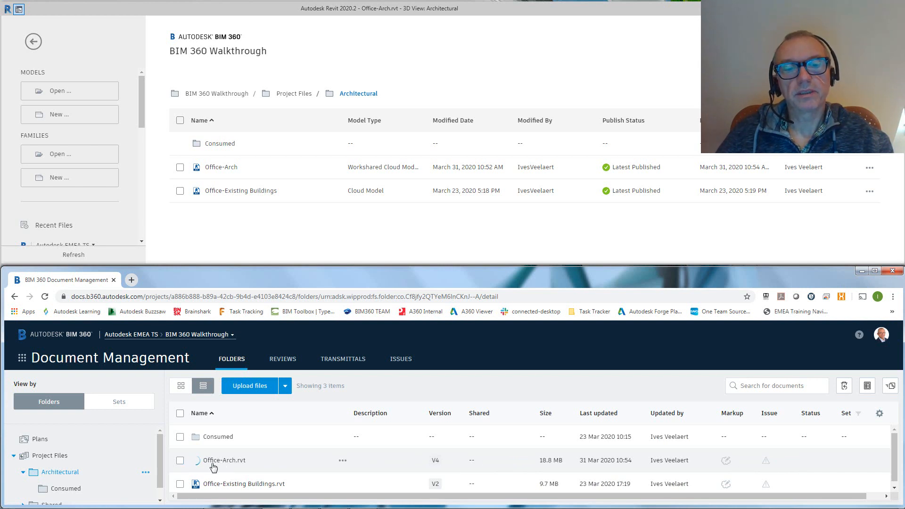
mouse_move(206, 464)
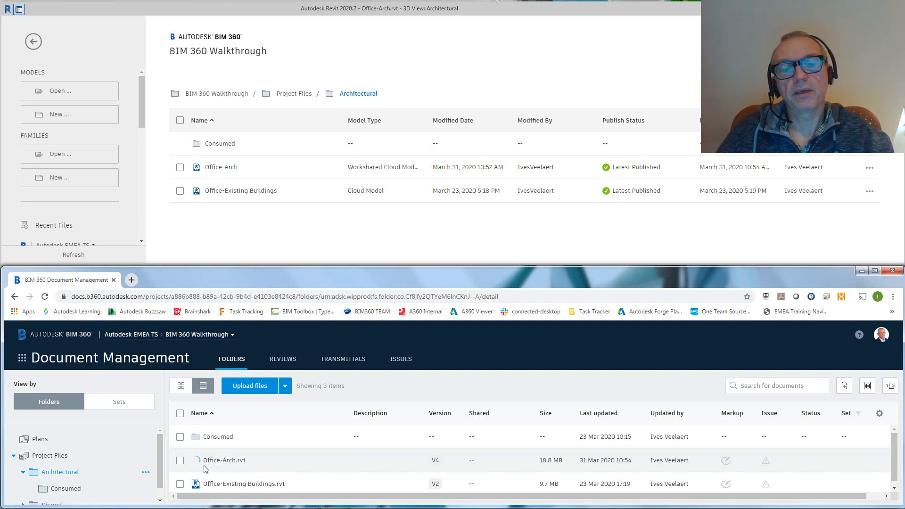
mouse_move(230, 465)
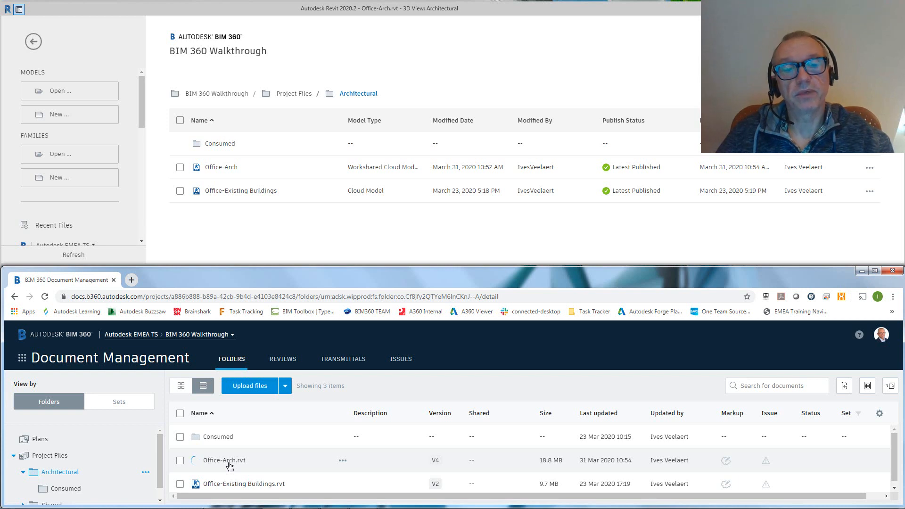
mouse_move(326, 291)
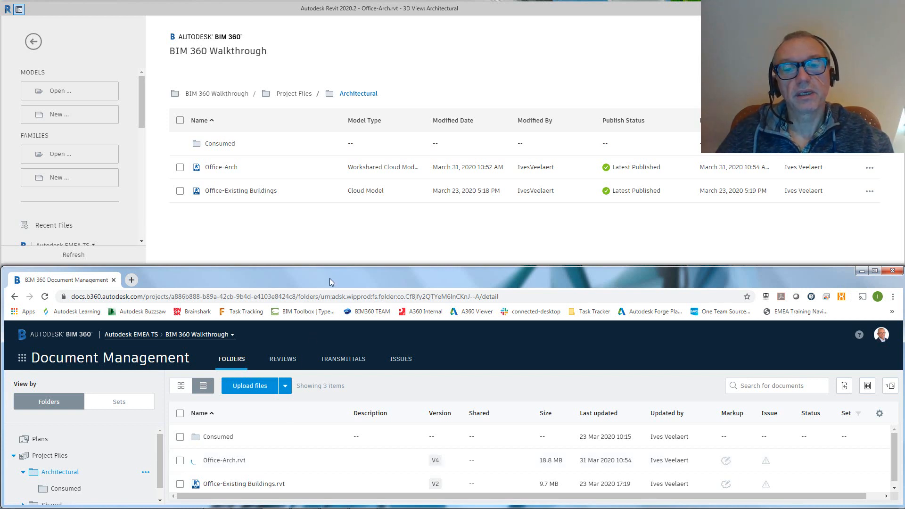
mouse_move(216, 469)
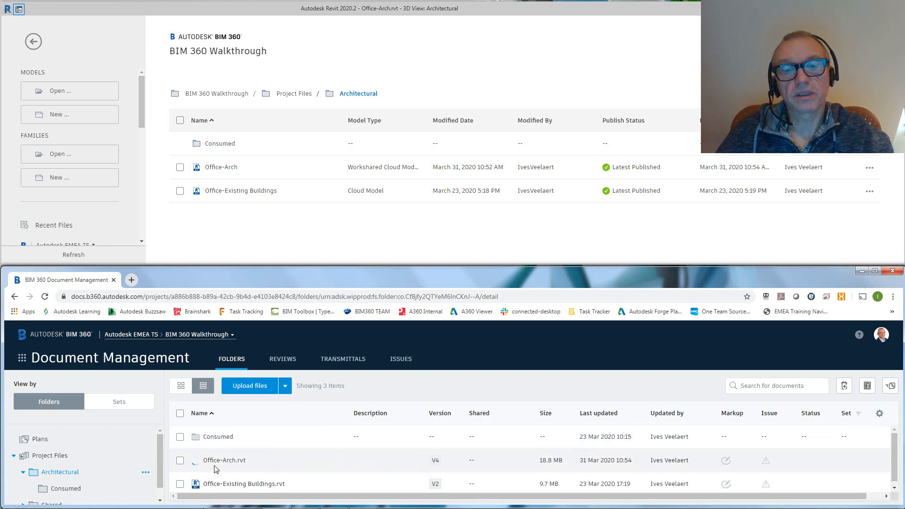
mouse_move(323, 283)
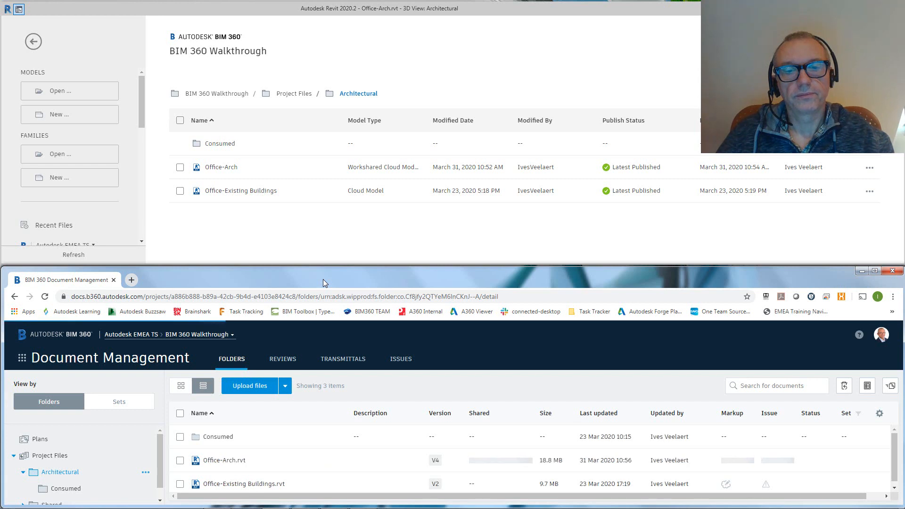
mouse_move(323, 285)
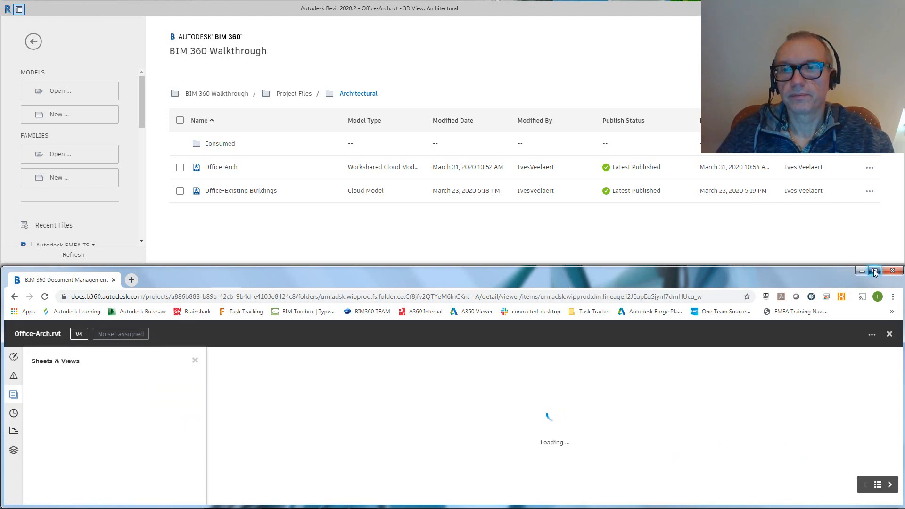
Show the V4 Office-Arch model full-screen and list its 2D sheets (Sheet/View List, A101).
click(875, 271)
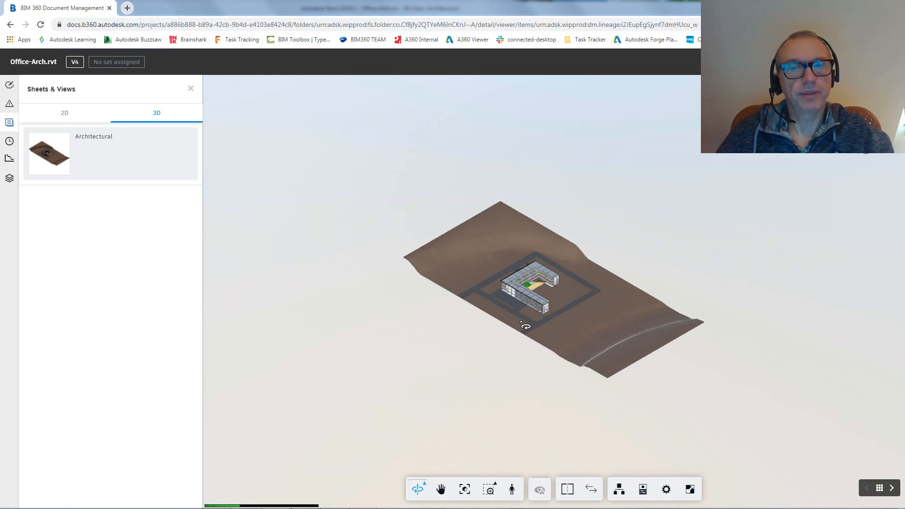
click(516, 489)
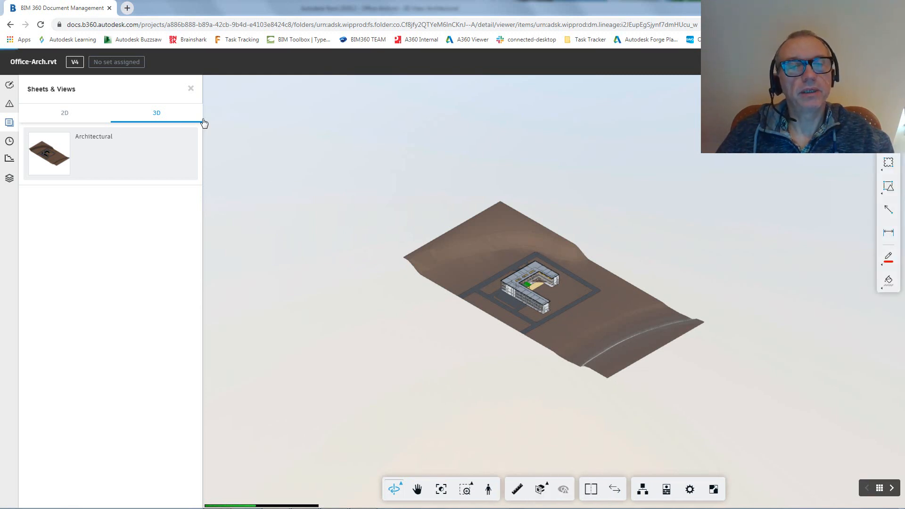
click(65, 113)
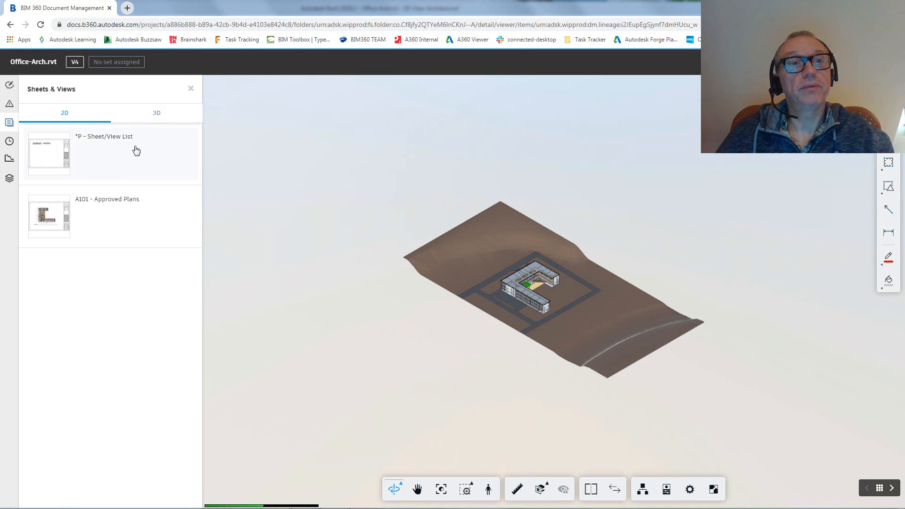